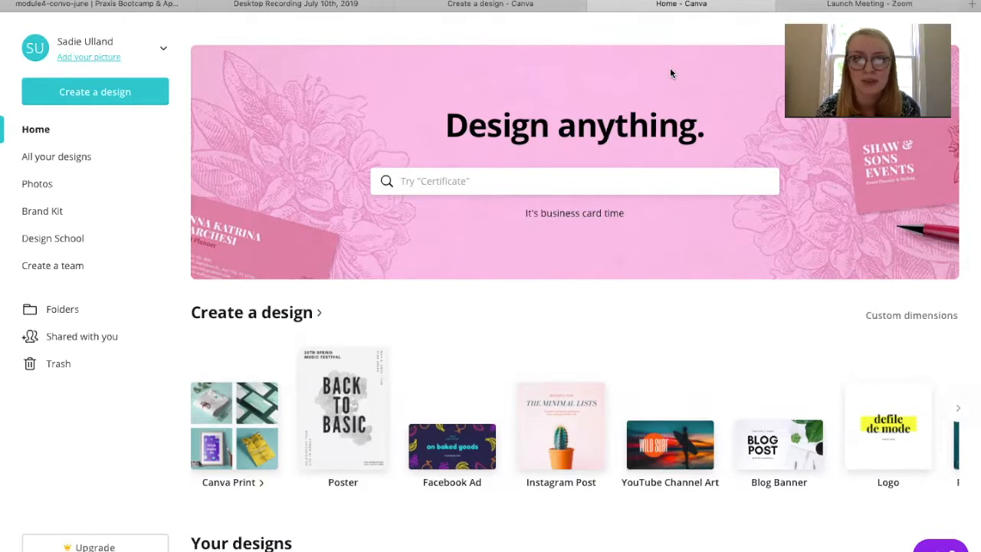
Scroll down the Canva home page to reach the Create a design carousel.
scroll("down", 3)
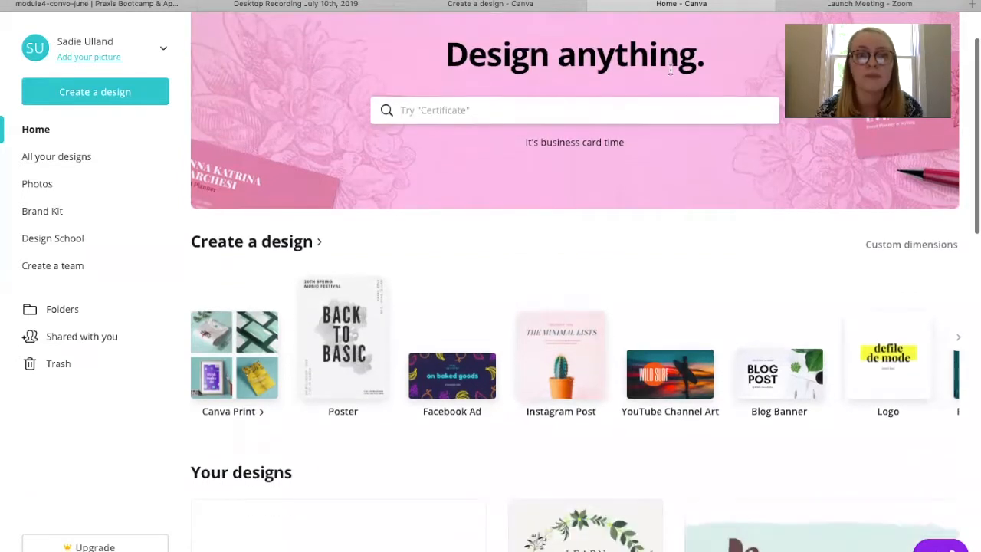
scroll("down", 3)
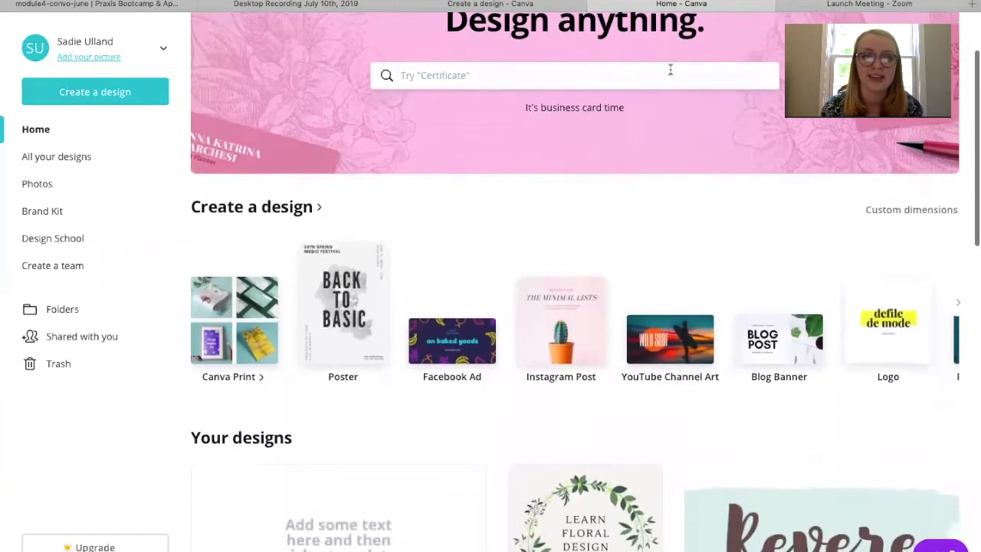
scroll("down", 3)
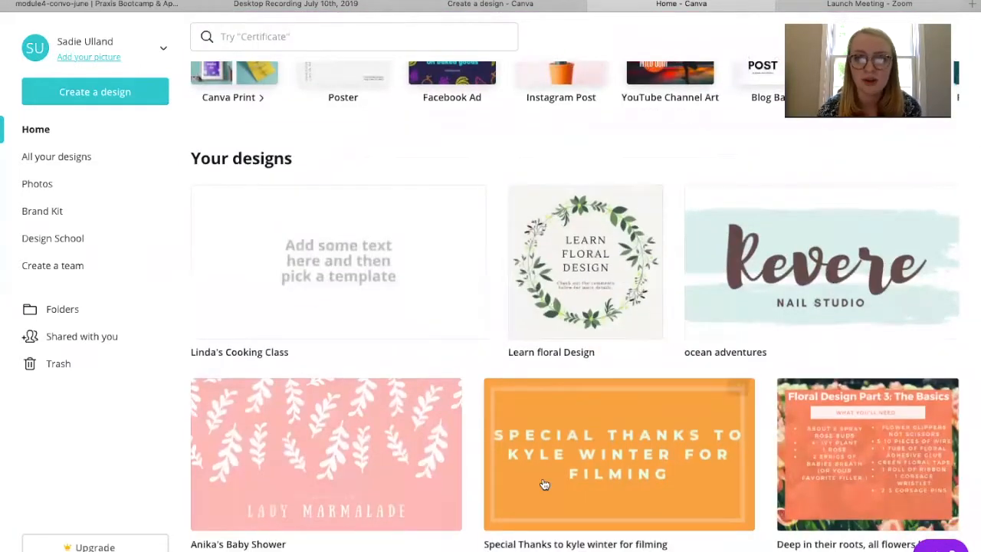
mouse_move(684, 362)
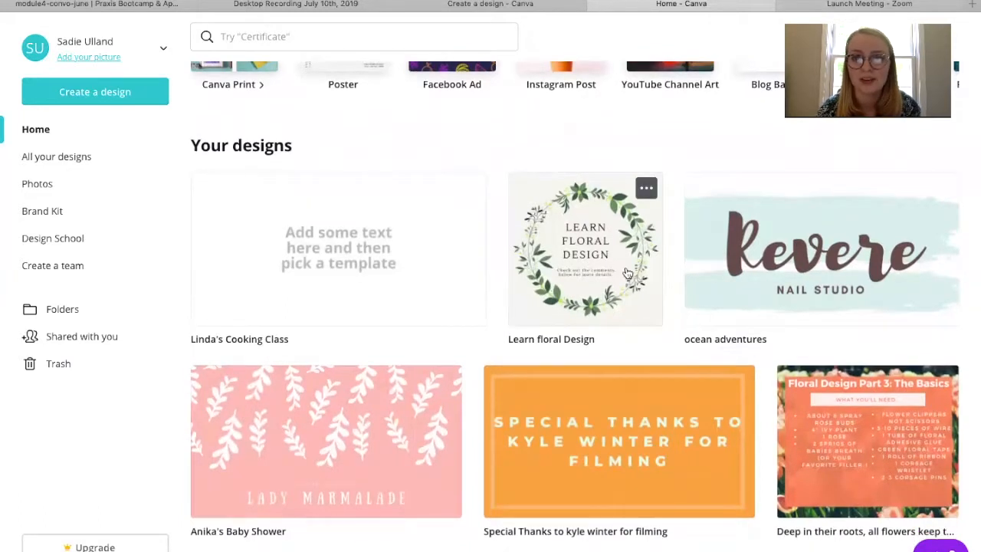
scroll("down", 3)
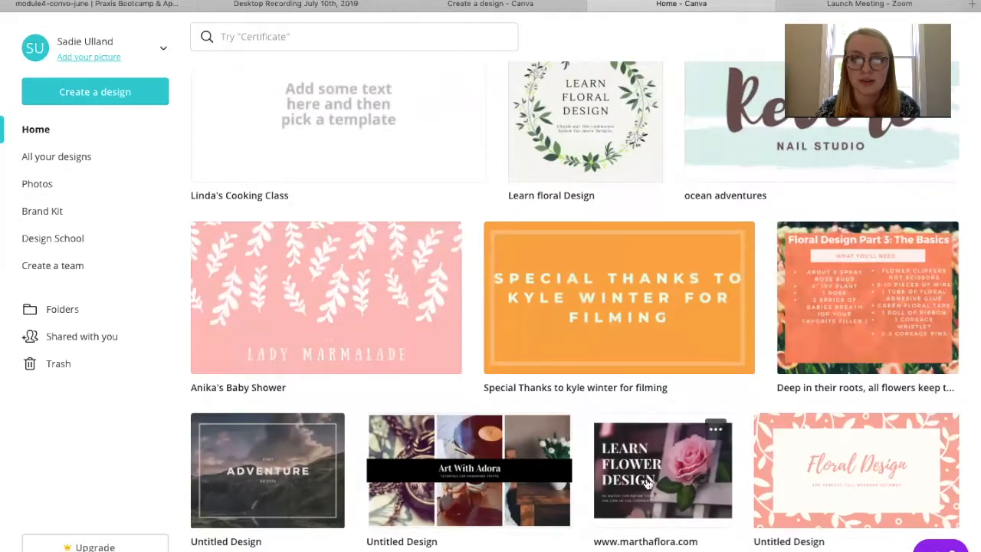
scroll("down", 3)
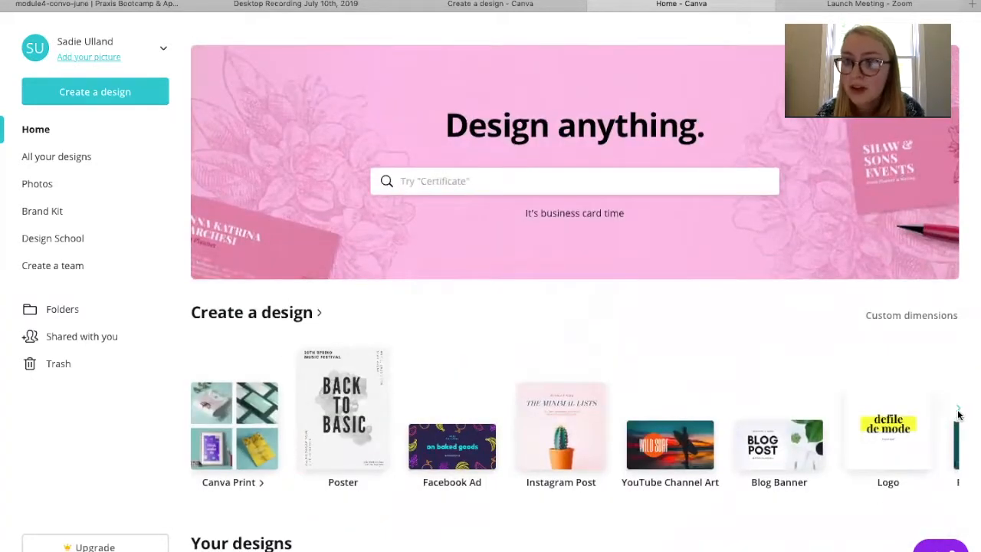
Page through the design-type carousel and back to the set with Facebook App Ad.
left_click(958, 405)
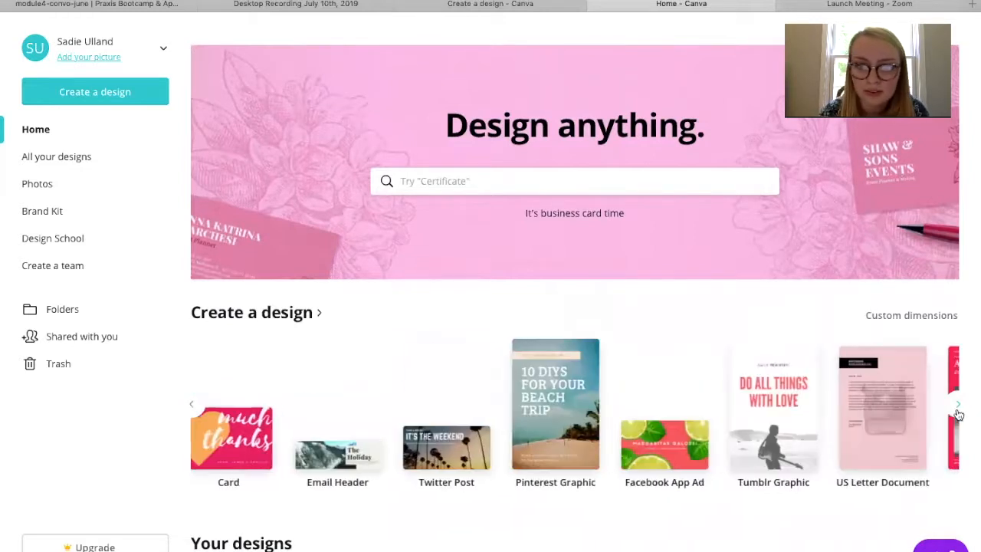
left_click(958, 405)
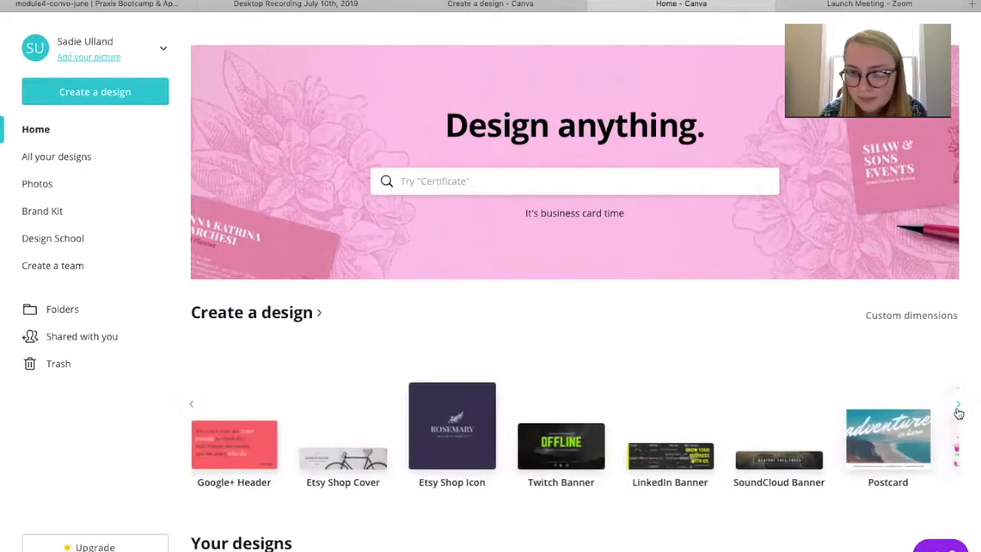
left_click(958, 405)
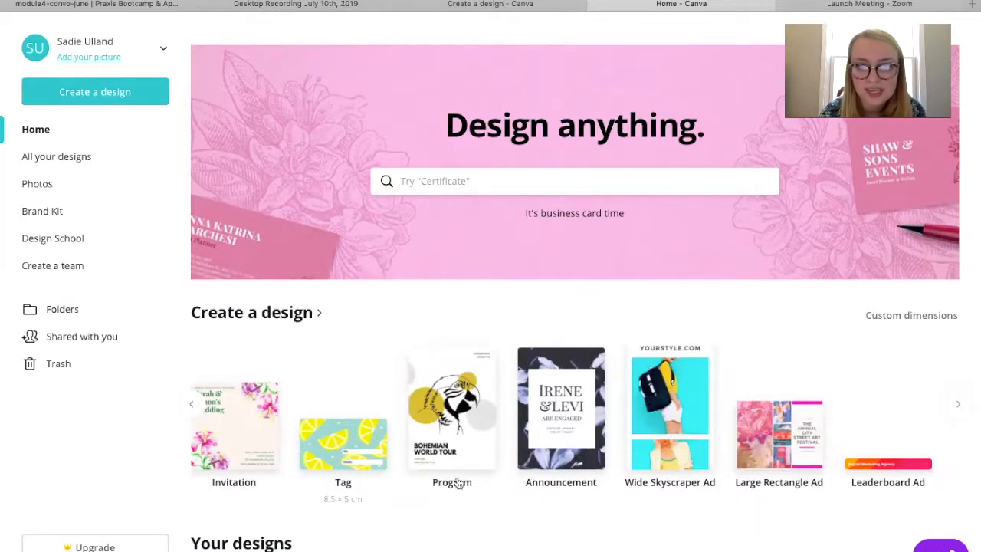
mouse_move(882, 420)
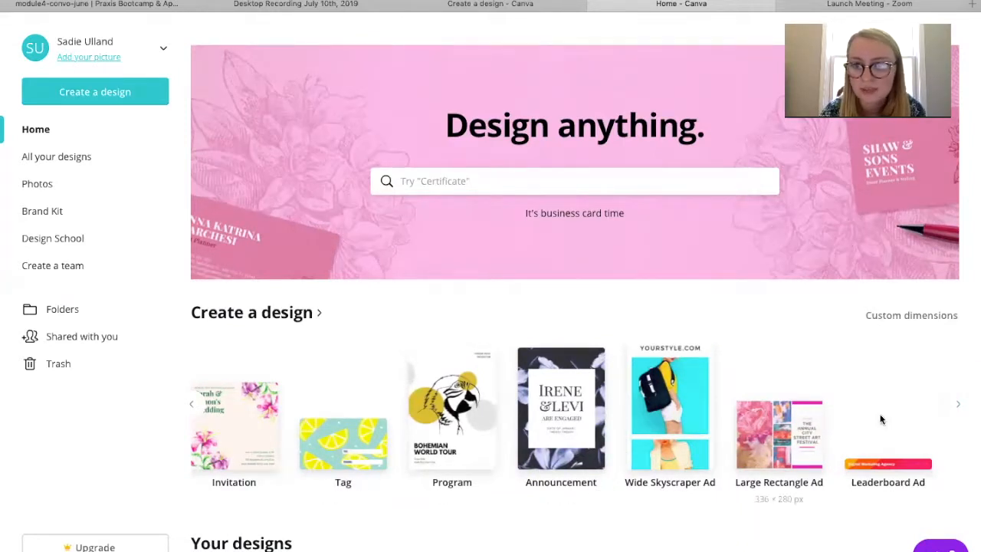
left_click(958, 405)
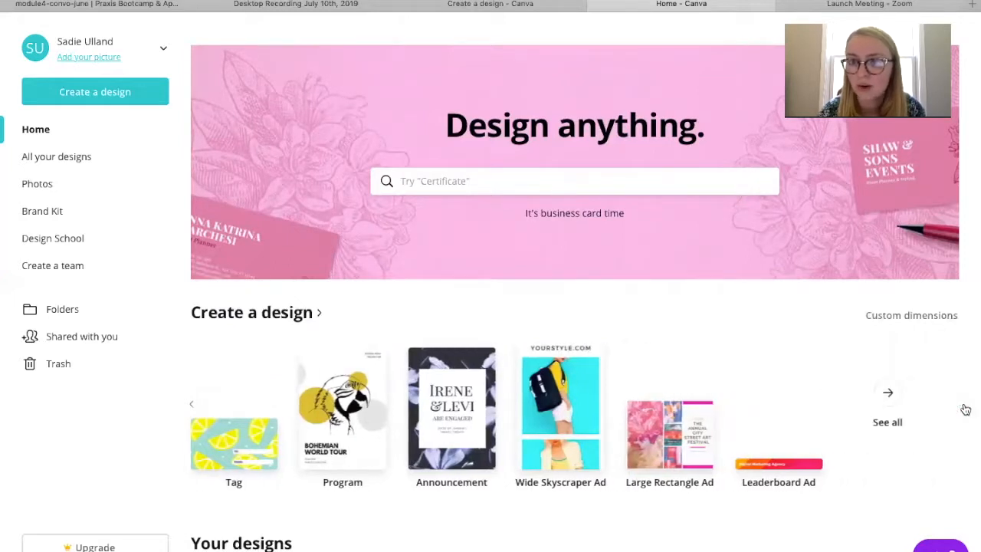
left_click(887, 392)
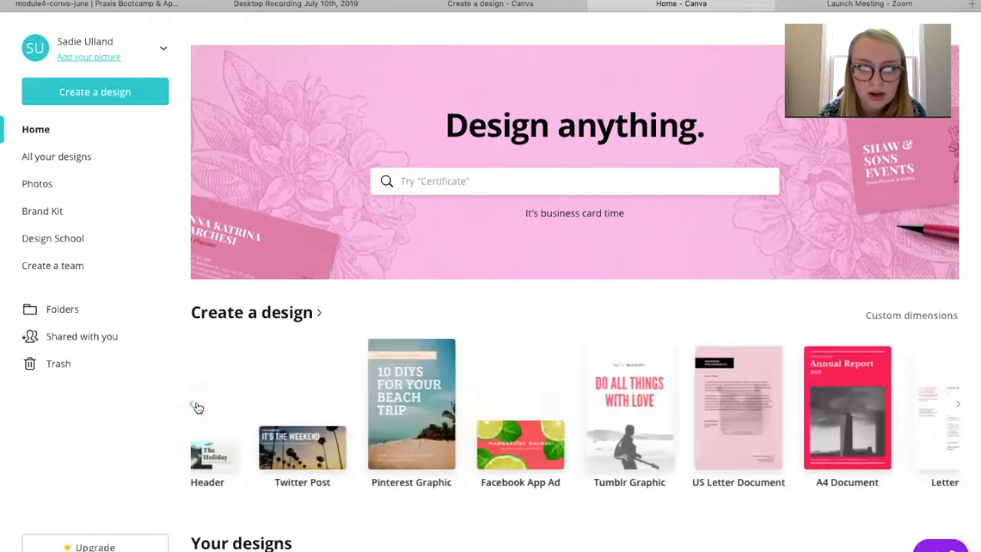
scroll("down", 3)
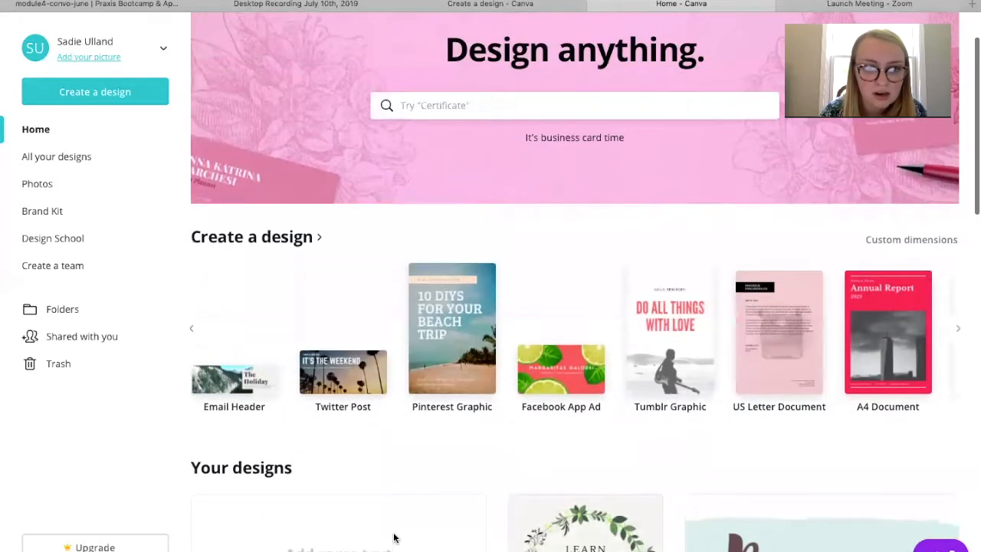
mouse_move(610, 392)
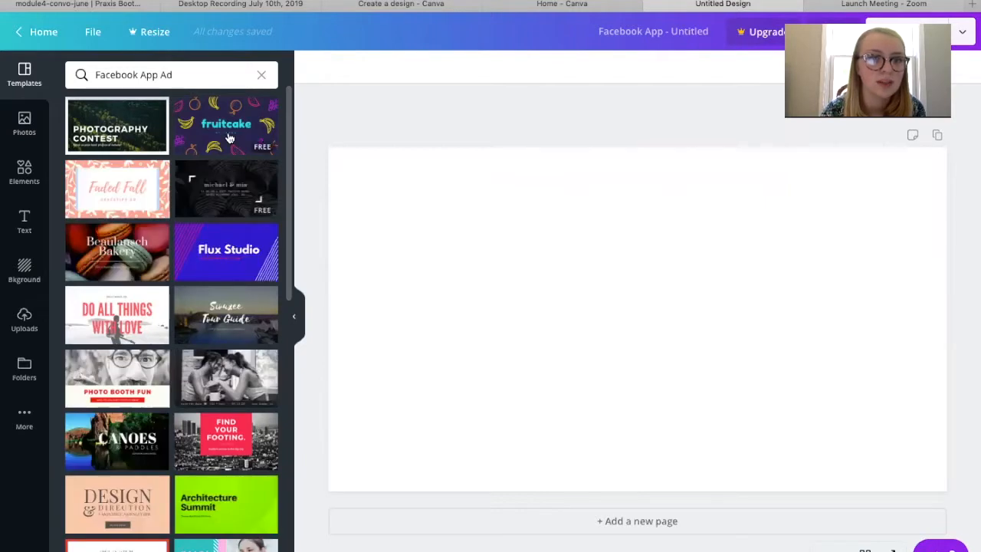
Scroll the Templates panel of the new Facebook App Ad toward the Design & Direction template.
scroll("down", 3)
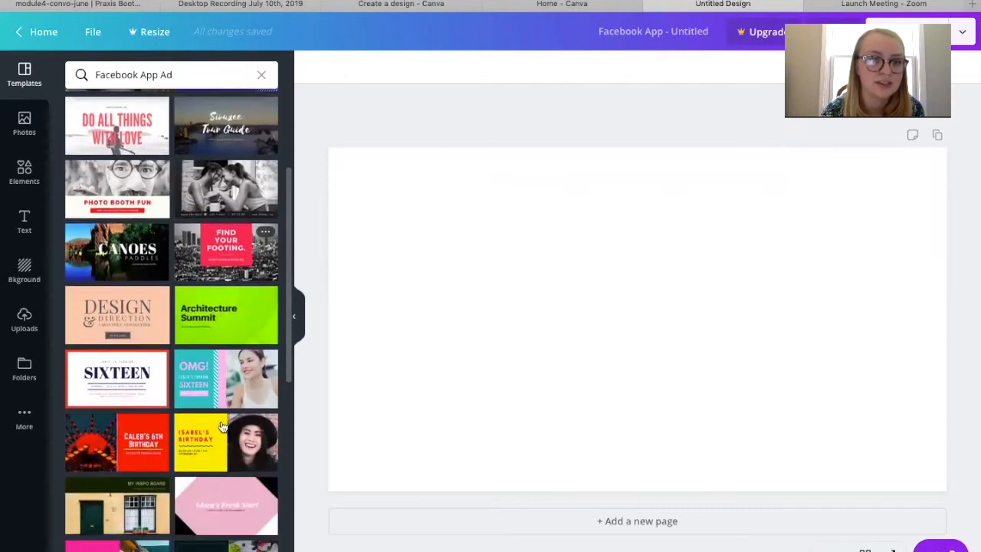
scroll("down", 3)
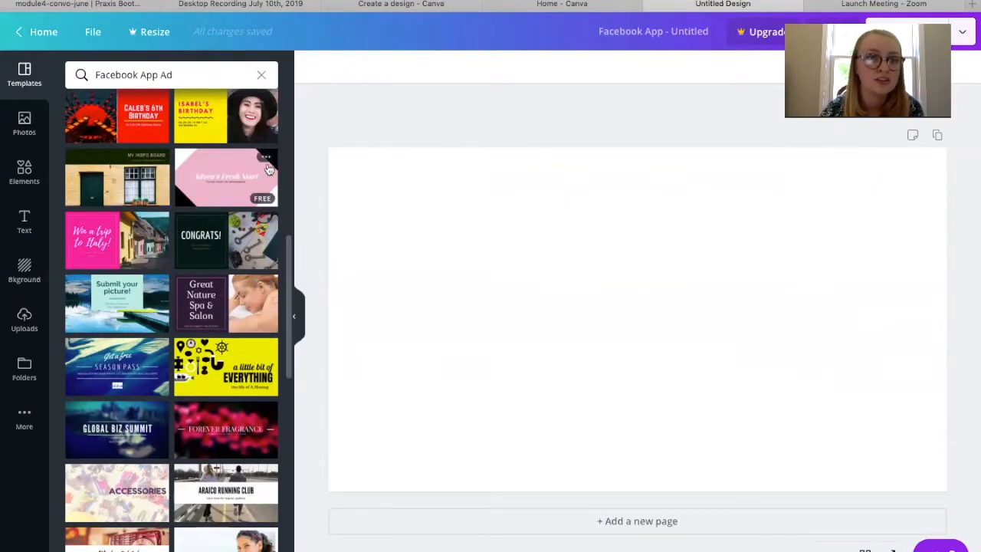
mouse_move(305, 121)
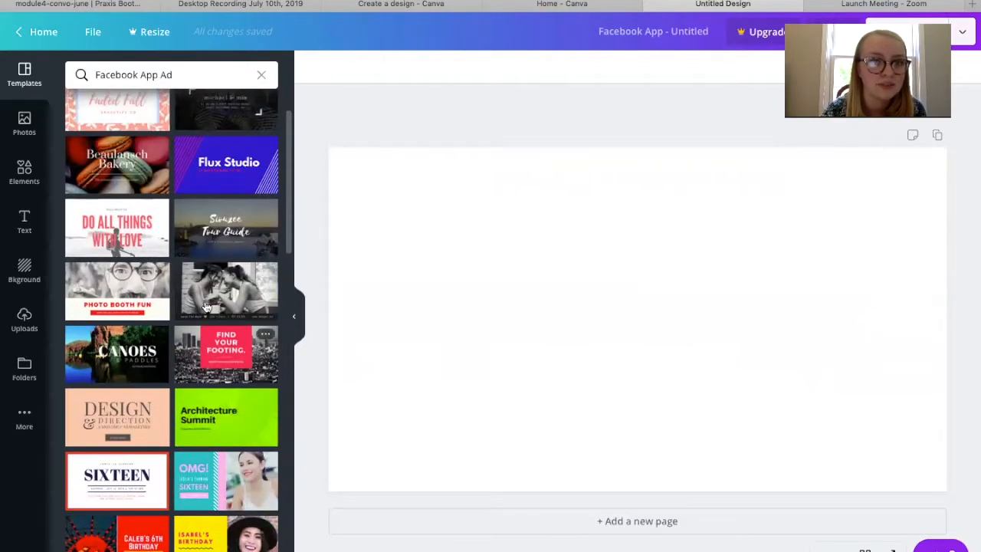
mouse_move(116, 416)
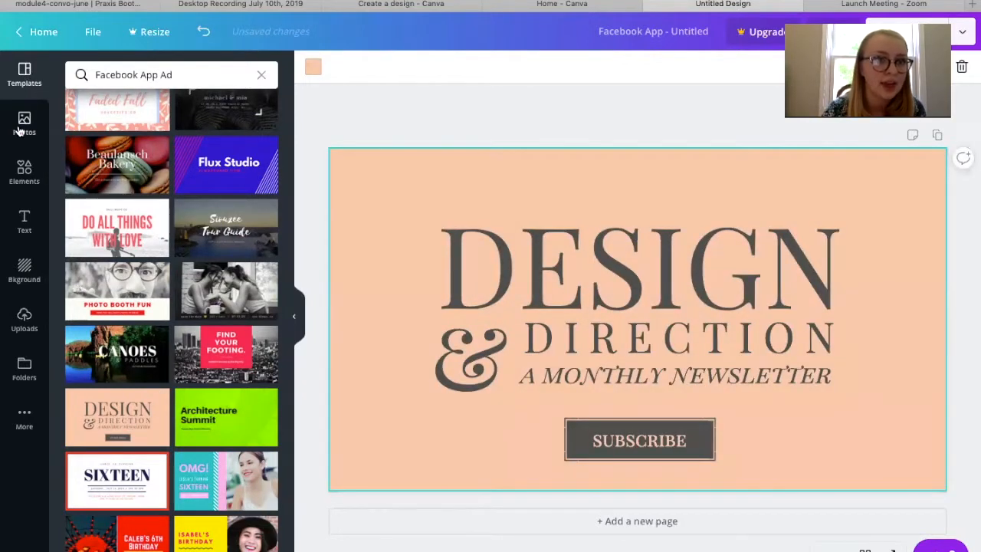
Add a pink blossom photo from the Photos library to the ad, then remove it again.
left_click(24, 122)
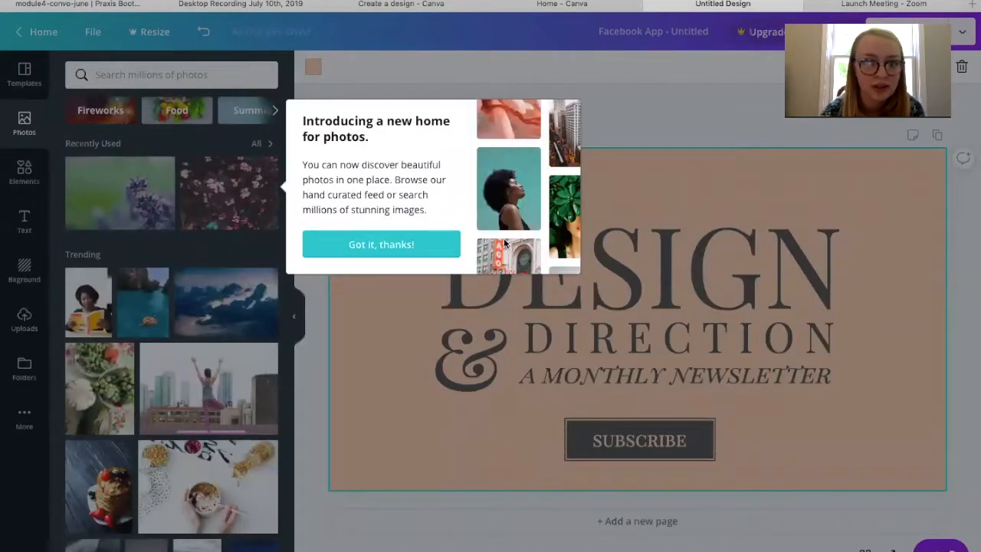
left_click(380, 244)
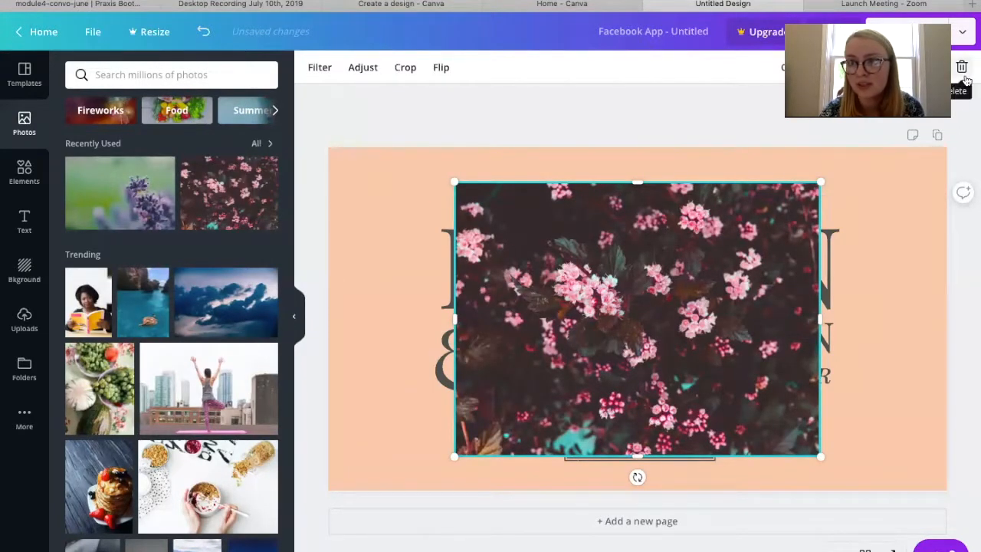
left_click(963, 67)
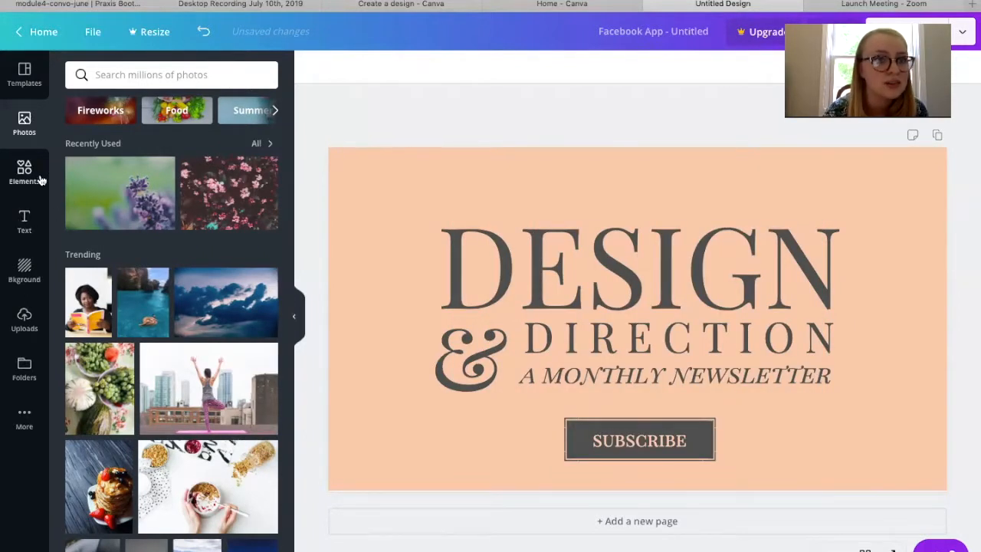
left_click(24, 172)
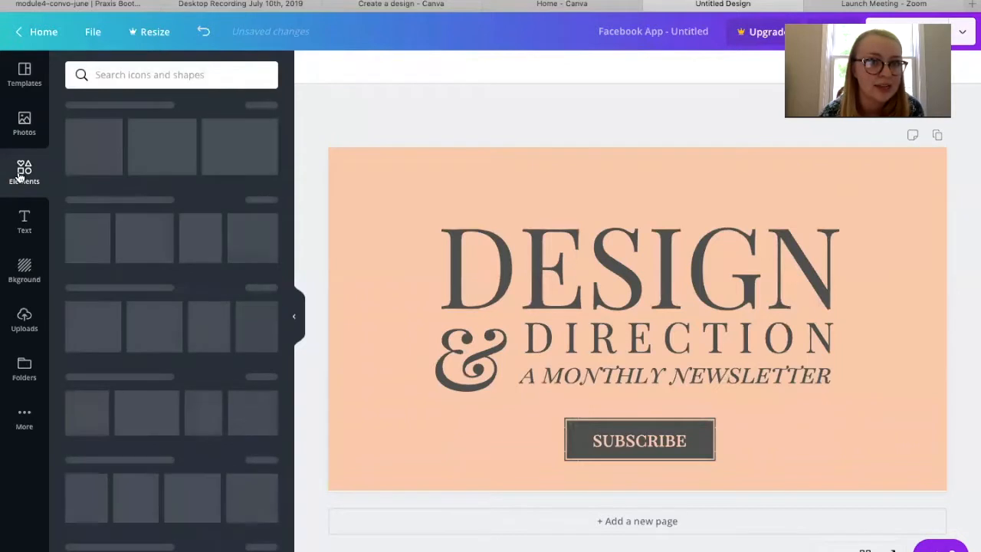
Try a circular frame from the Elements library, delete it, and clear the selection.
left_click(24, 171)
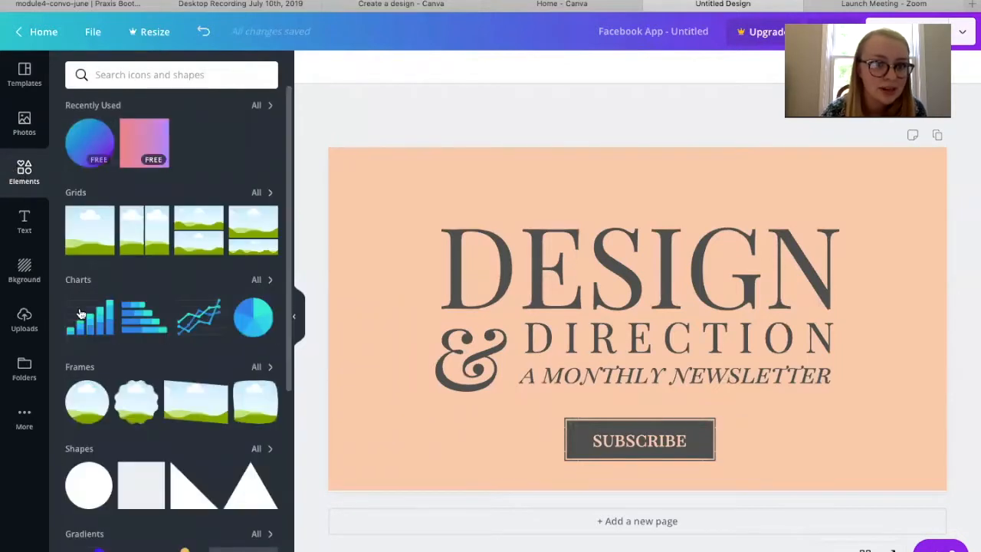
mouse_move(99, 391)
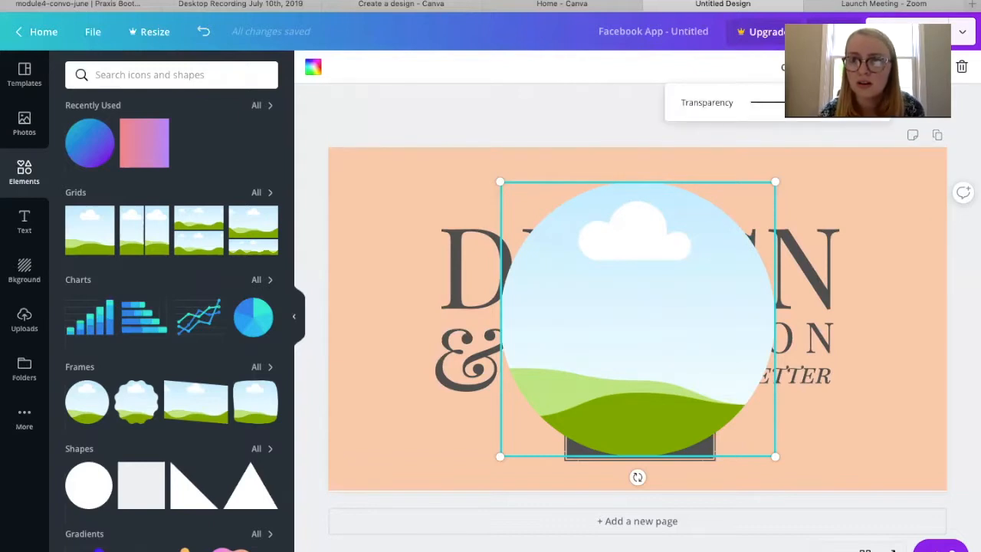
left_click_drag(753, 101, 779, 101)
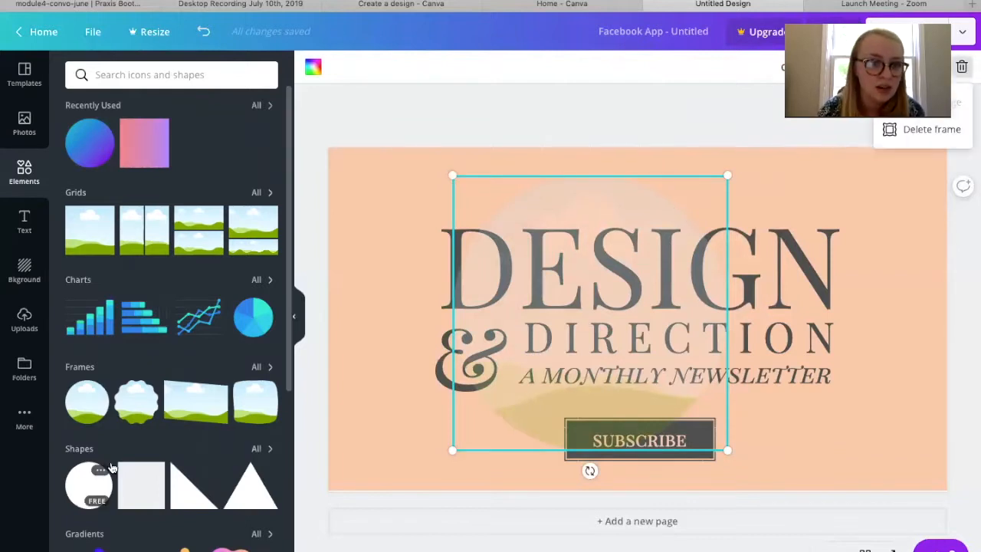
scroll("down", 3)
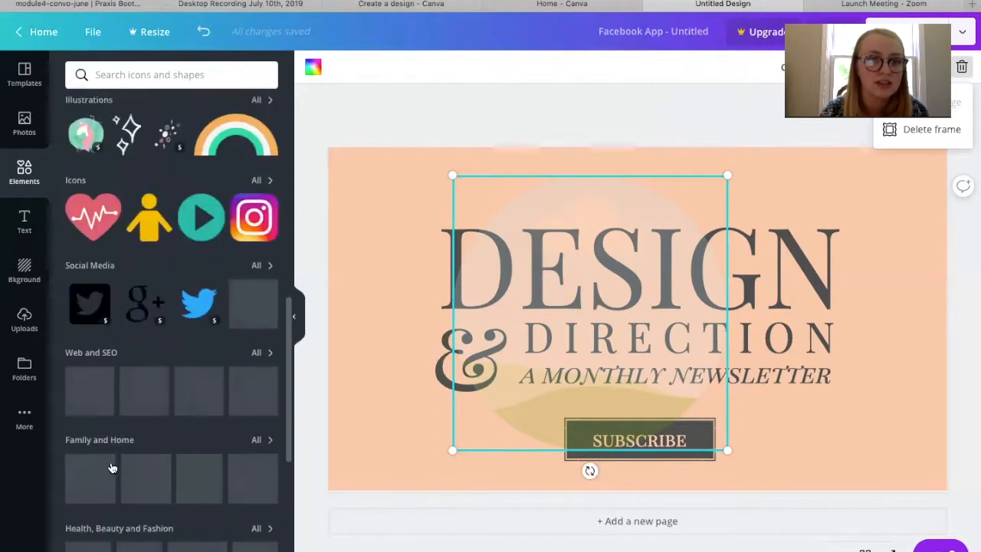
scroll("down", 3)
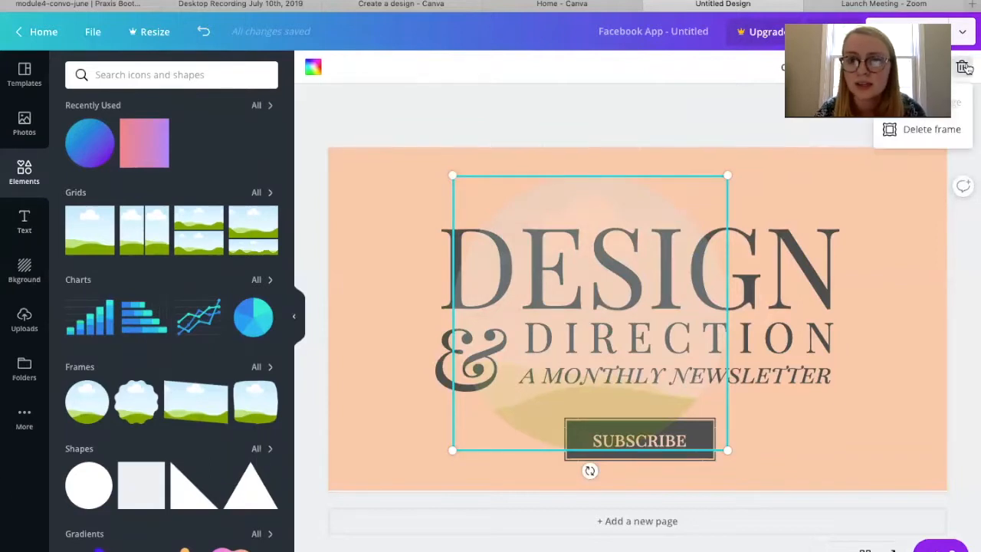
left_click(398, 169)
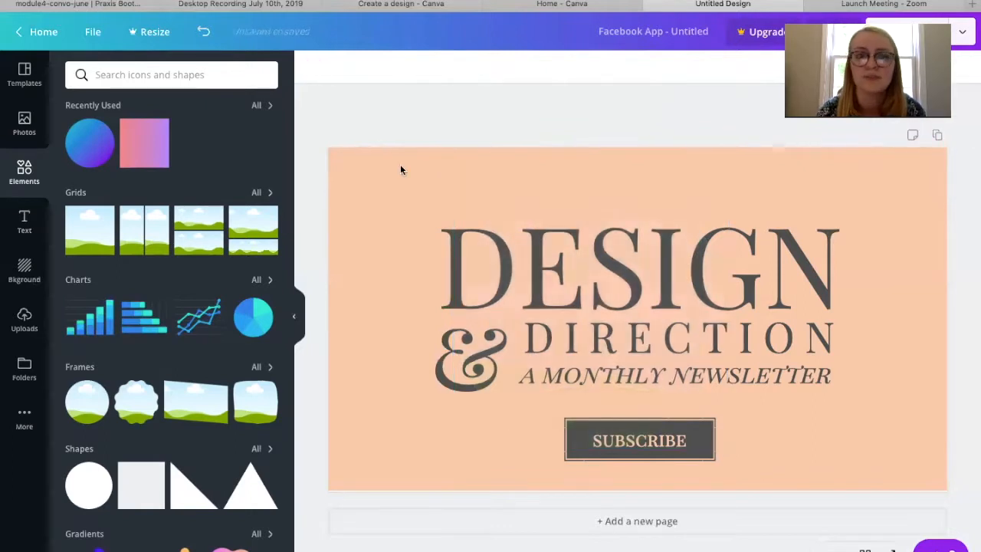
left_click(25, 222)
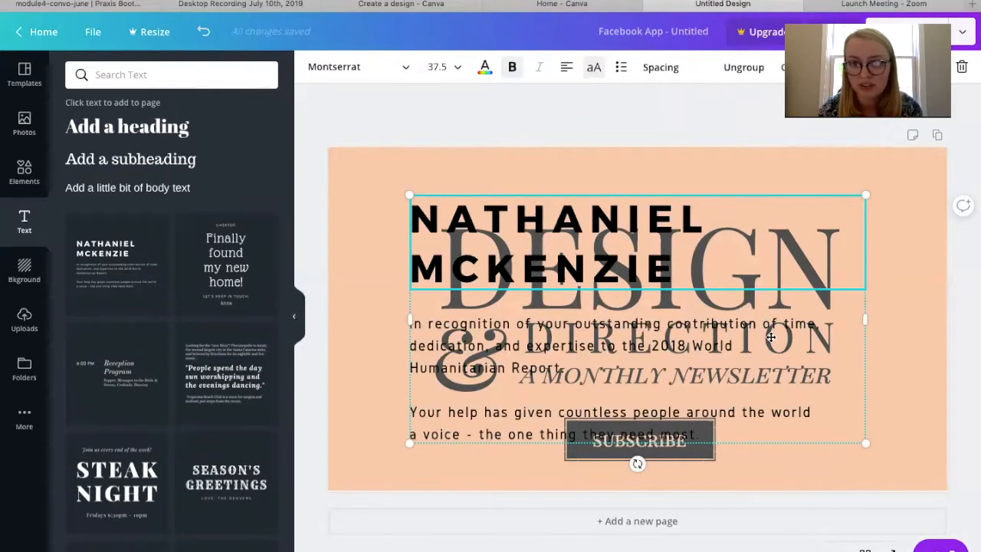
mouse_move(279, 255)
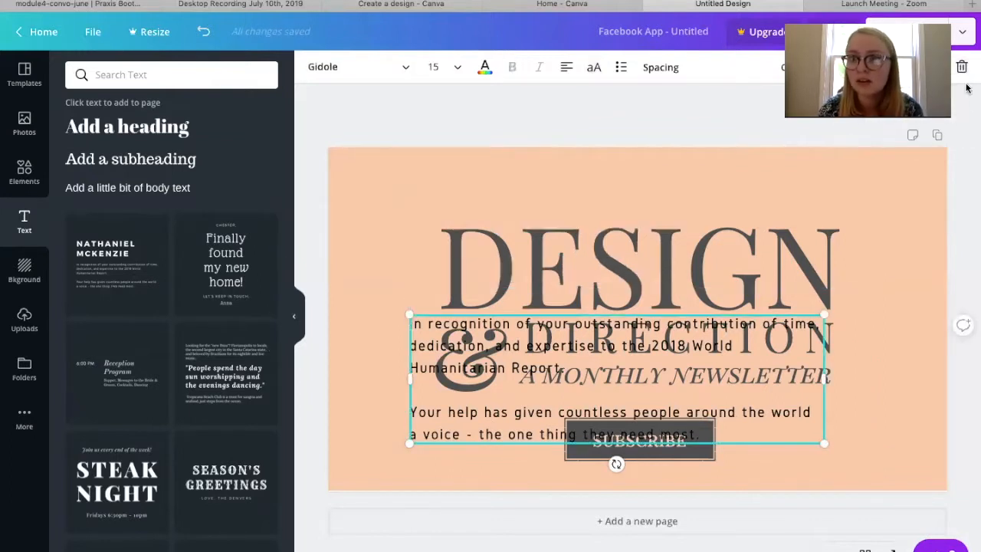
left_click(963, 67)
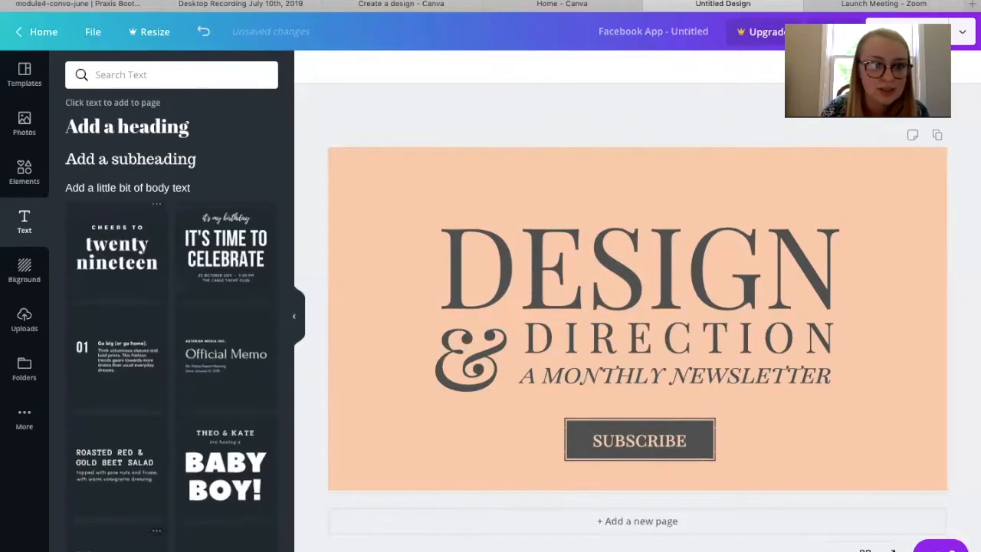
scroll("down", 3)
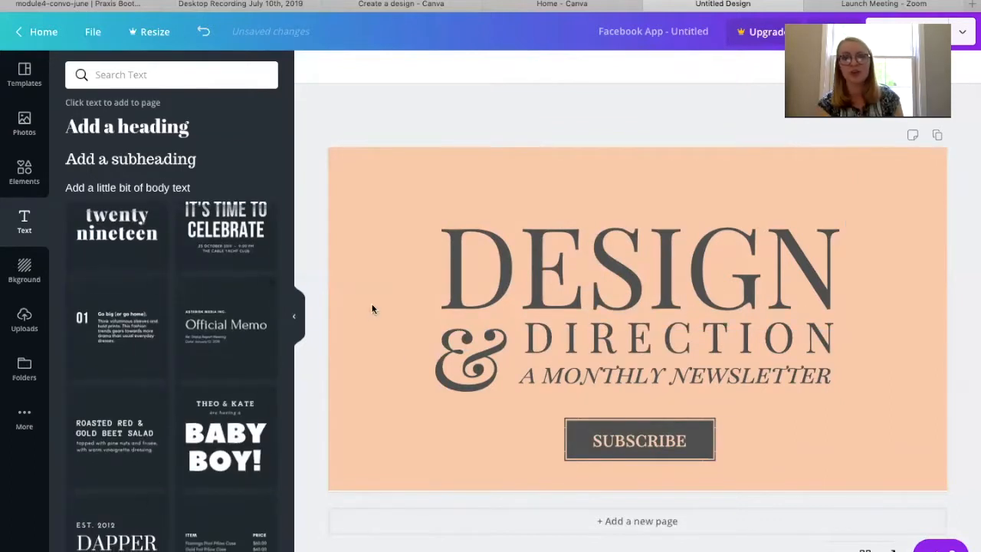
scroll("down", 3)
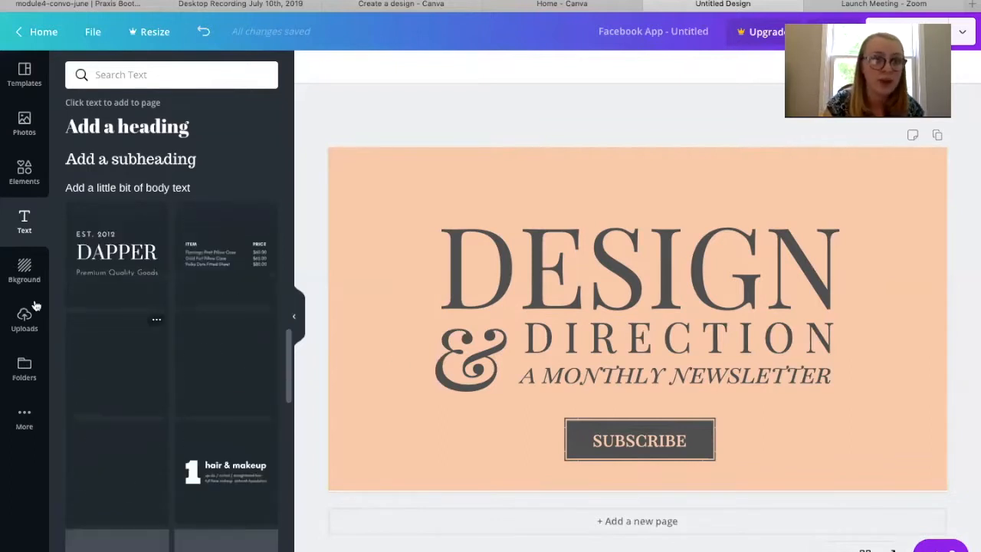
left_click(24, 270)
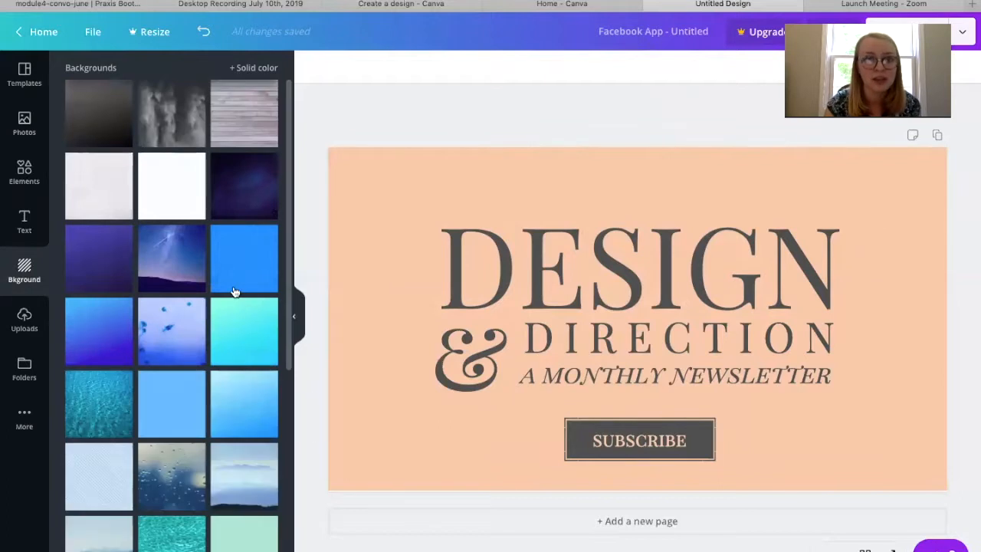
Try the pool-water background, then settle on the grey wood-plank background for the ad.
left_click(243, 258)
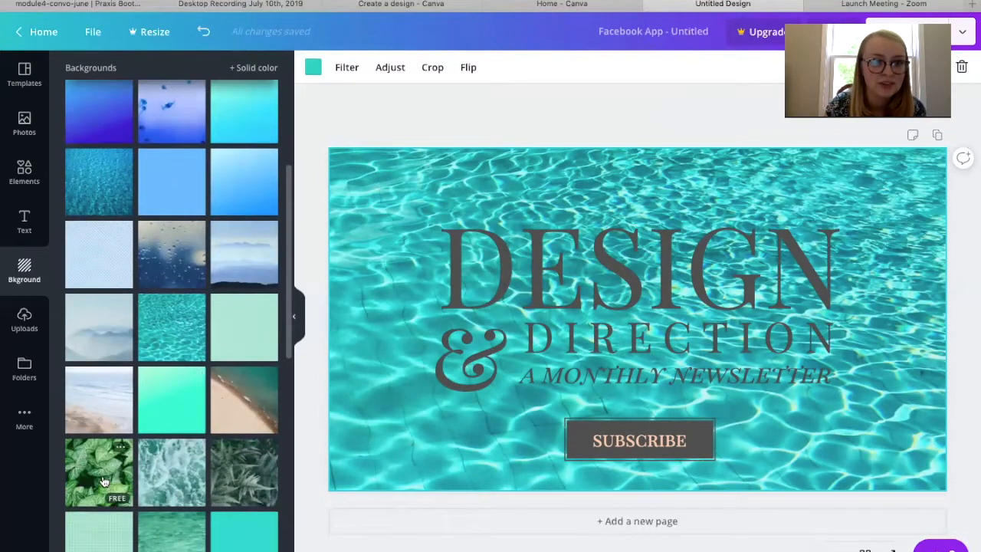
mouse_move(207, 291)
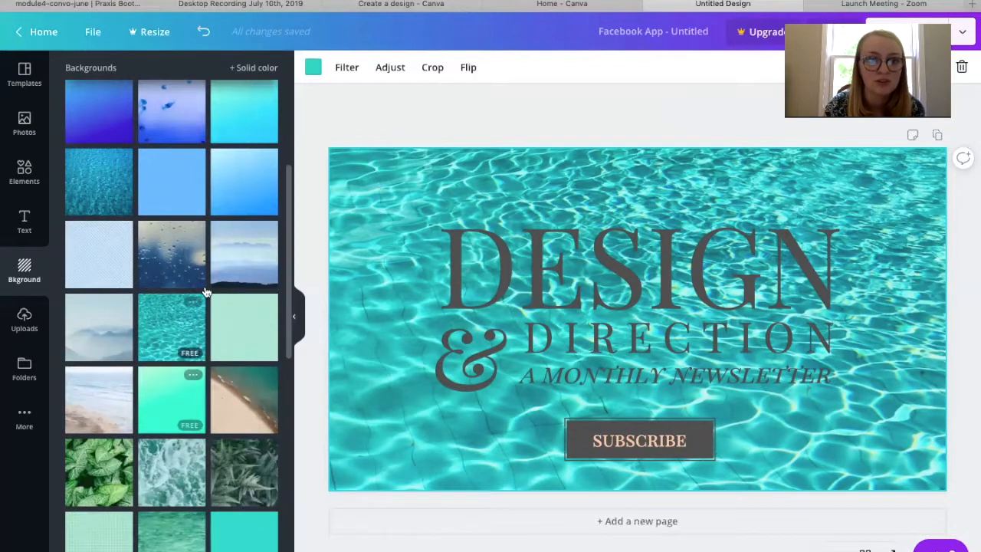
mouse_move(98, 488)
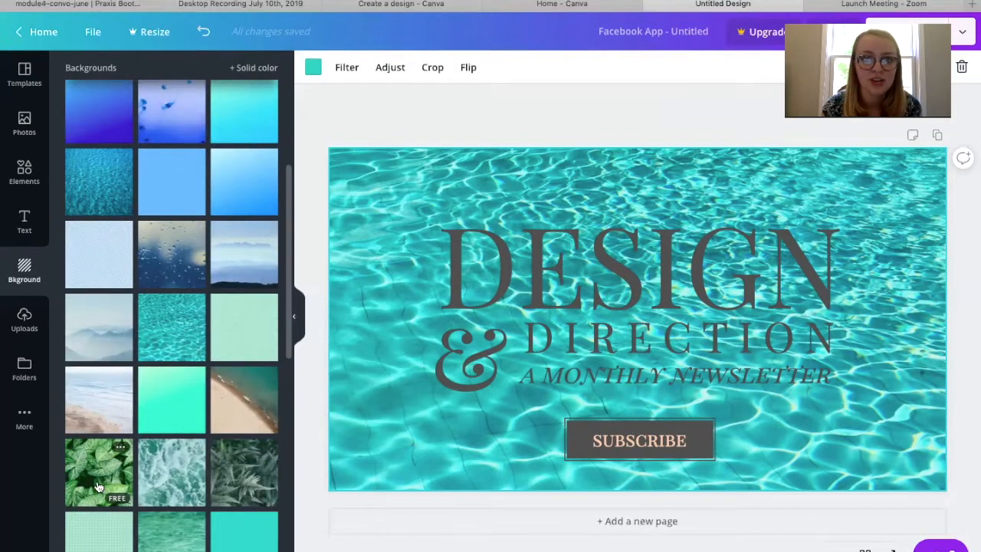
left_click(99, 473)
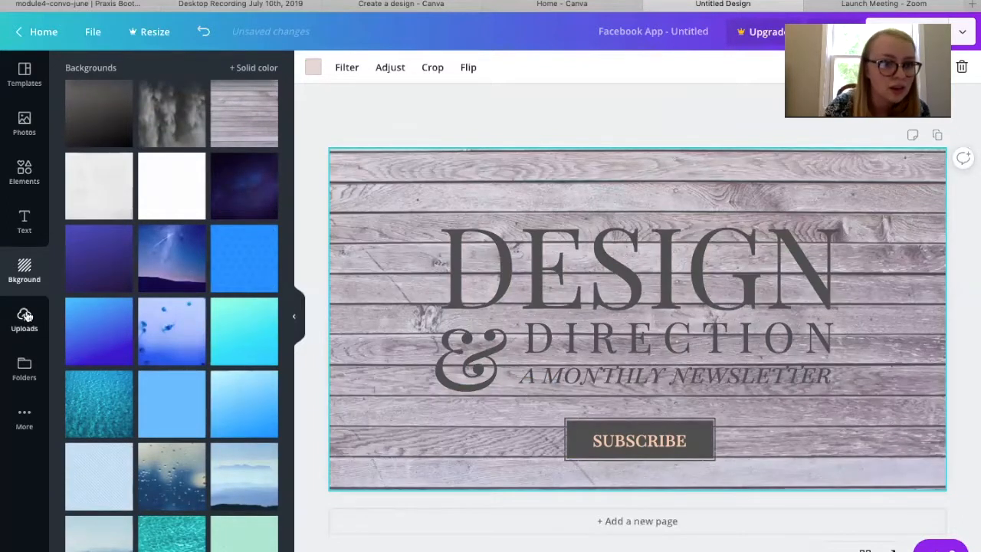
left_click(24, 317)
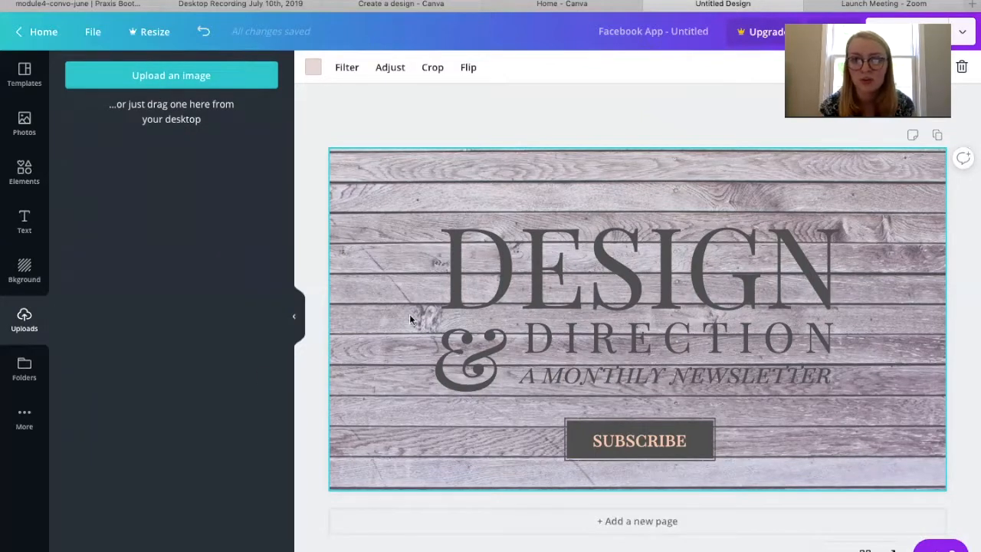
Move the DESIGN heading toward the upper right and set its font size to 70 after trying 85.
left_click(637, 264)
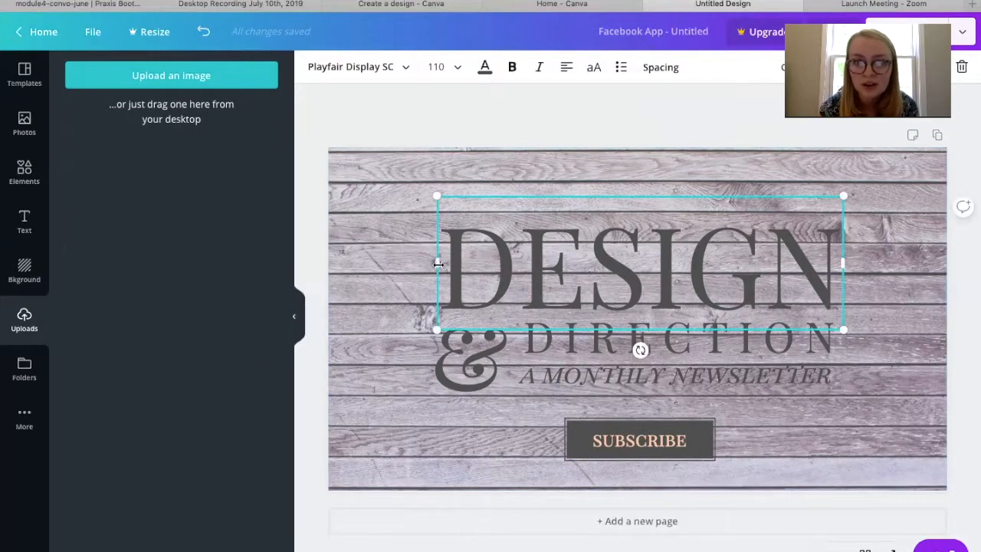
left_click_drag(843, 263, 843, 331)
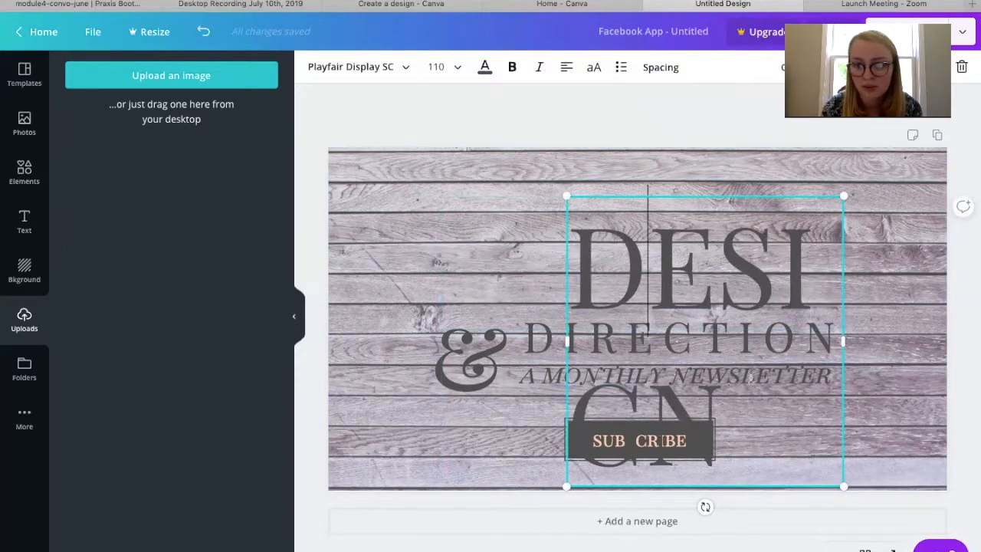
triple_click(690, 341)
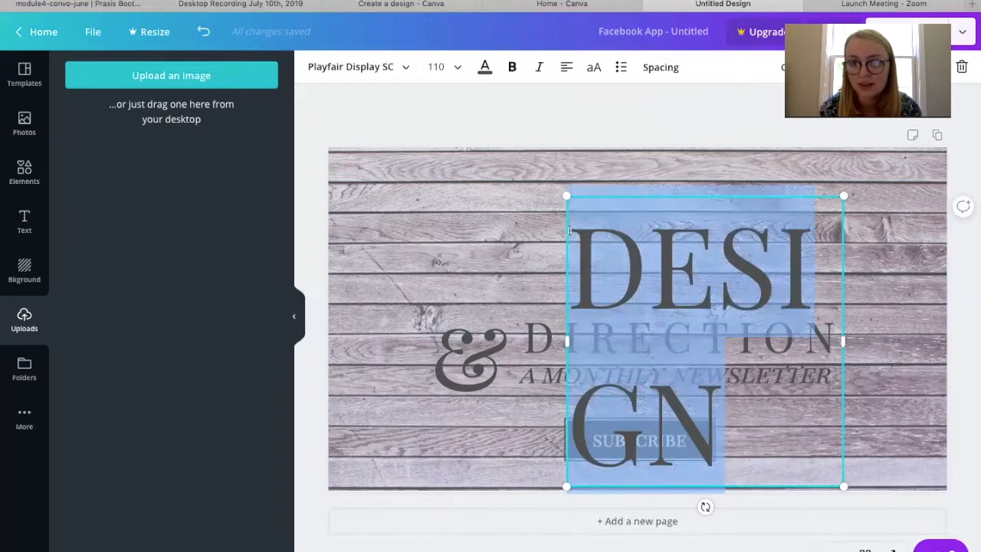
left_click(445, 67)
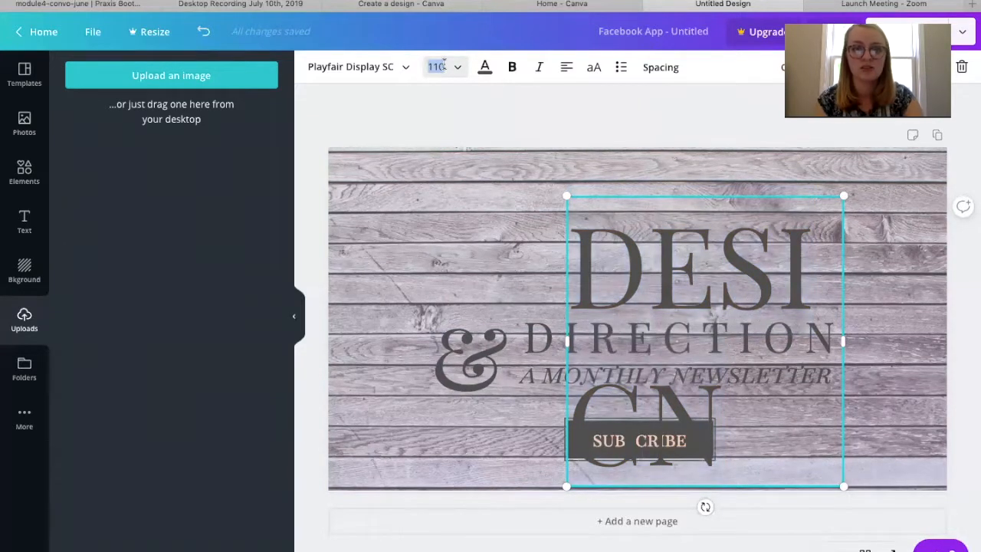
type("85")
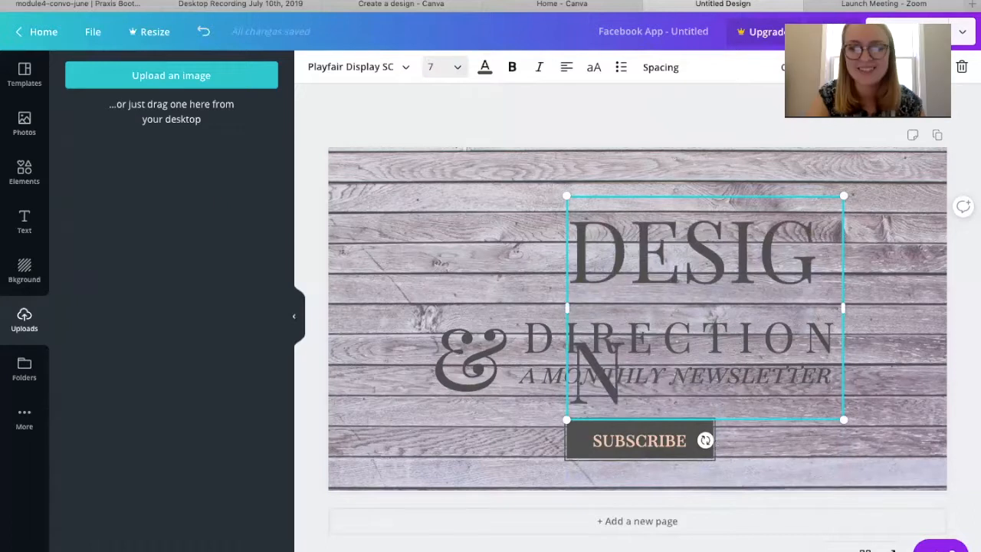
type("70")
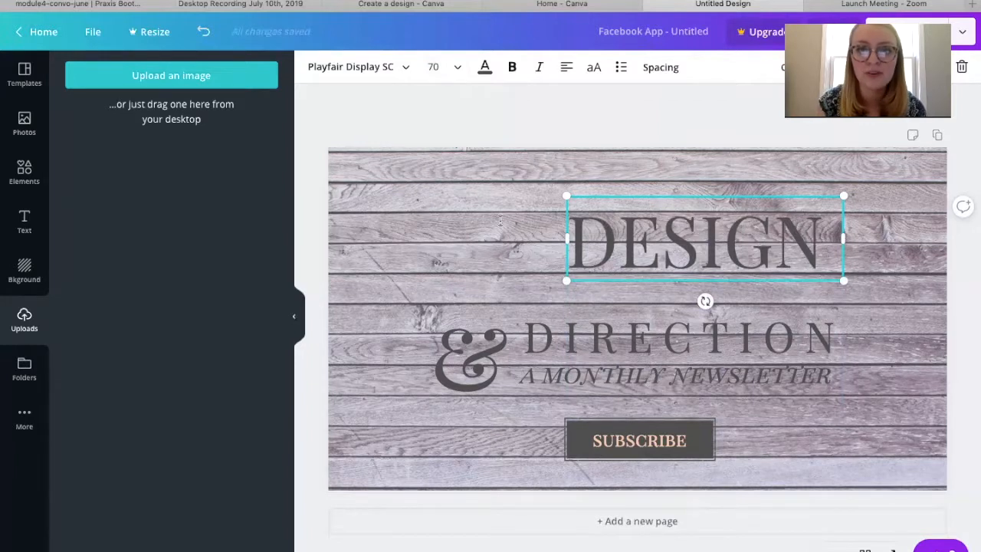
mouse_move(483, 163)
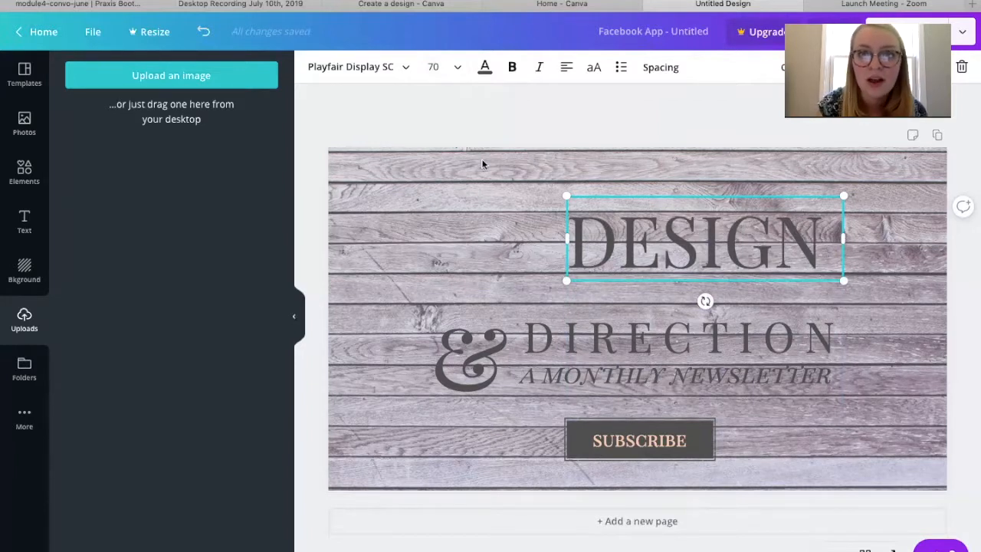
mouse_move(477, 85)
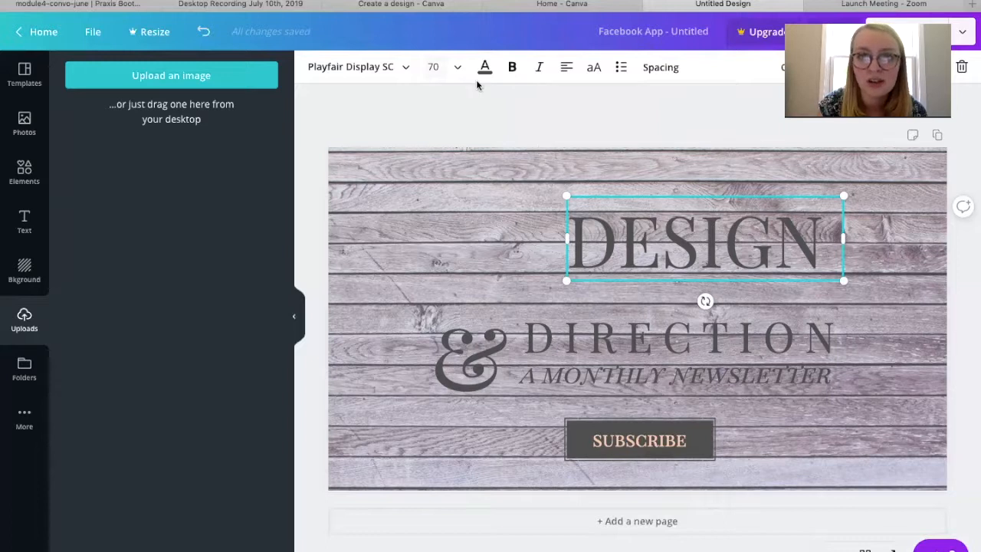
Try purple and peach on the DESIGN heading, then colour it white.
left_click(484, 68)
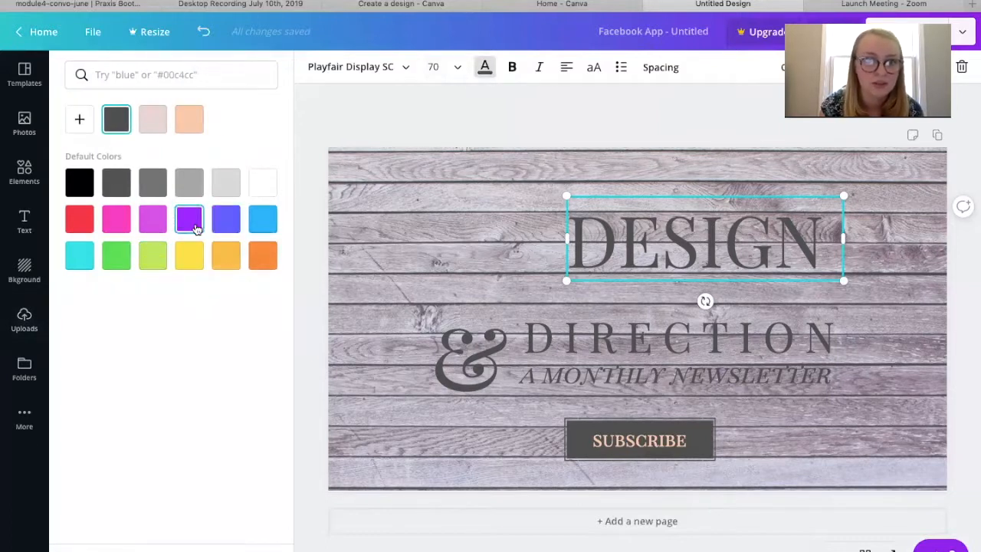
left_click(189, 221)
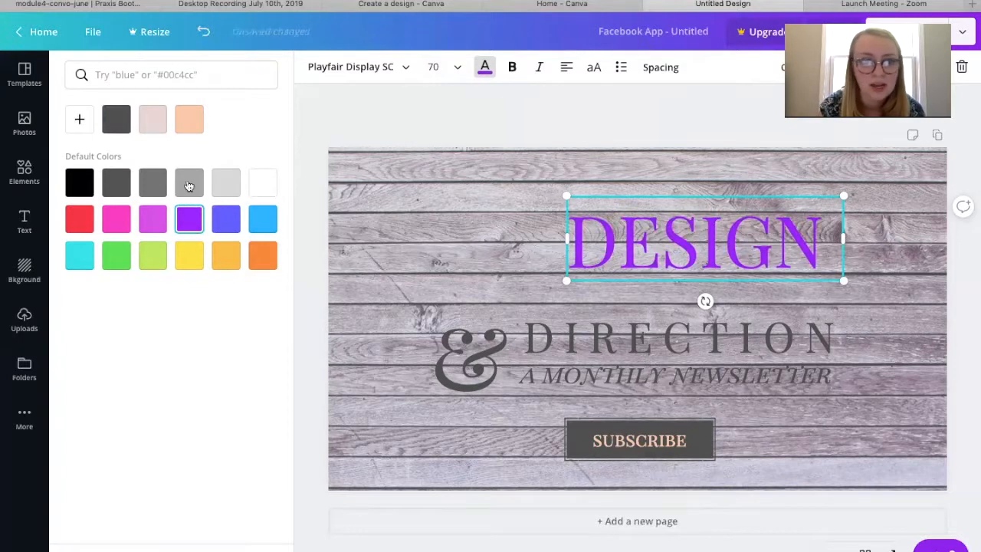
left_click(190, 120)
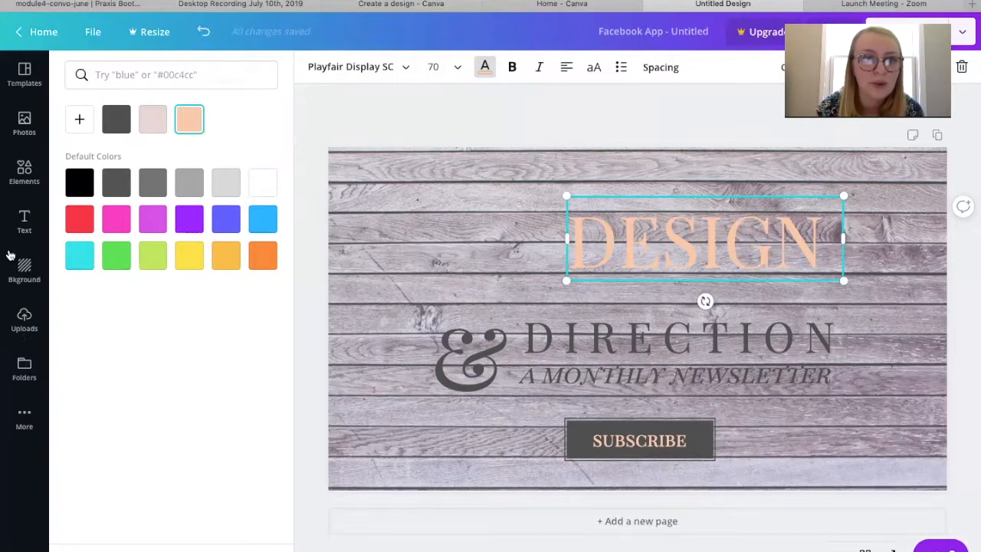
left_click(264, 182)
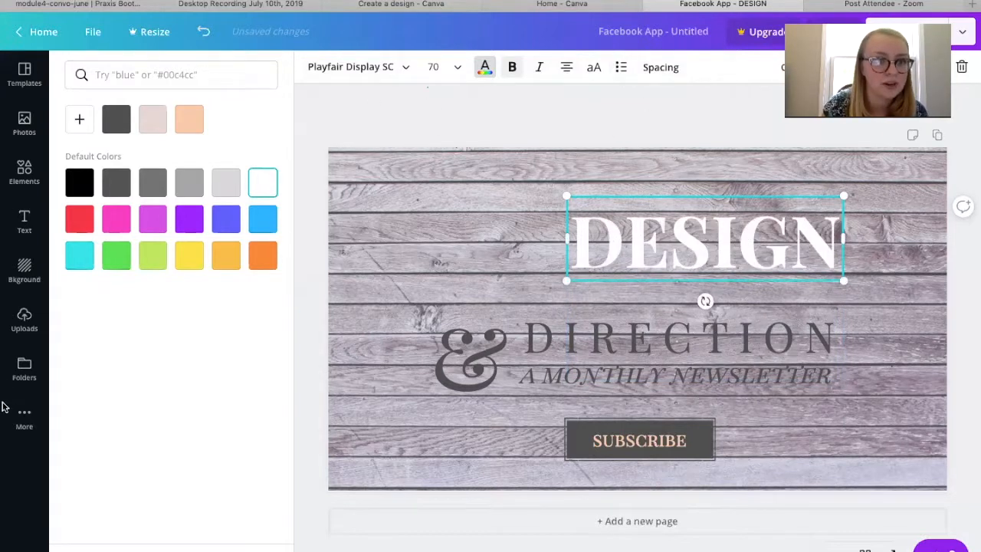
left_click(24, 417)
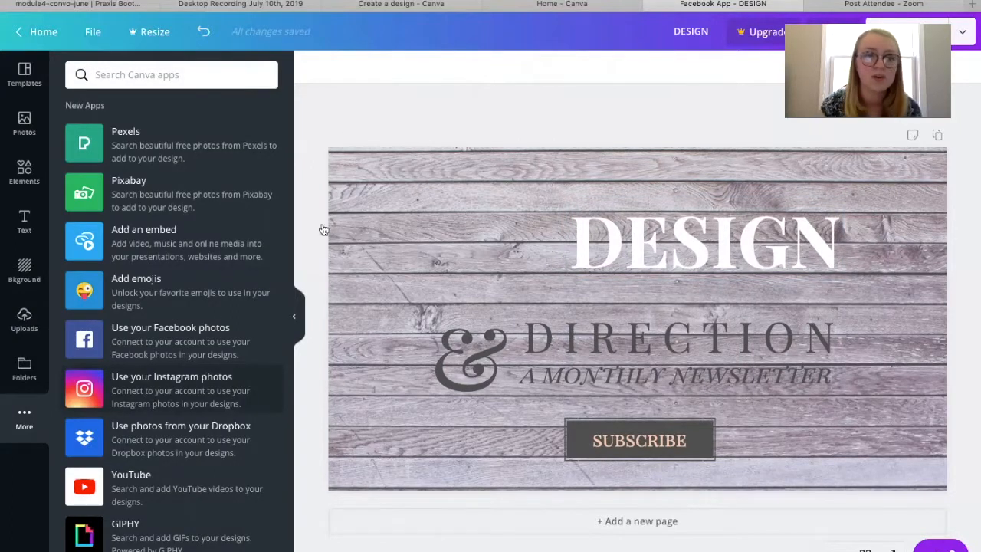
mouse_move(141, 138)
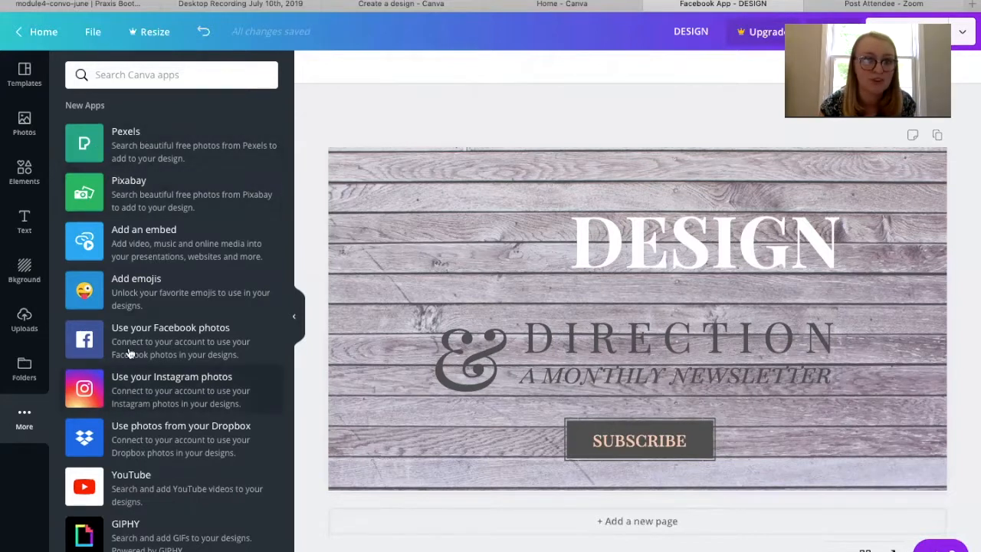
mouse_move(149, 365)
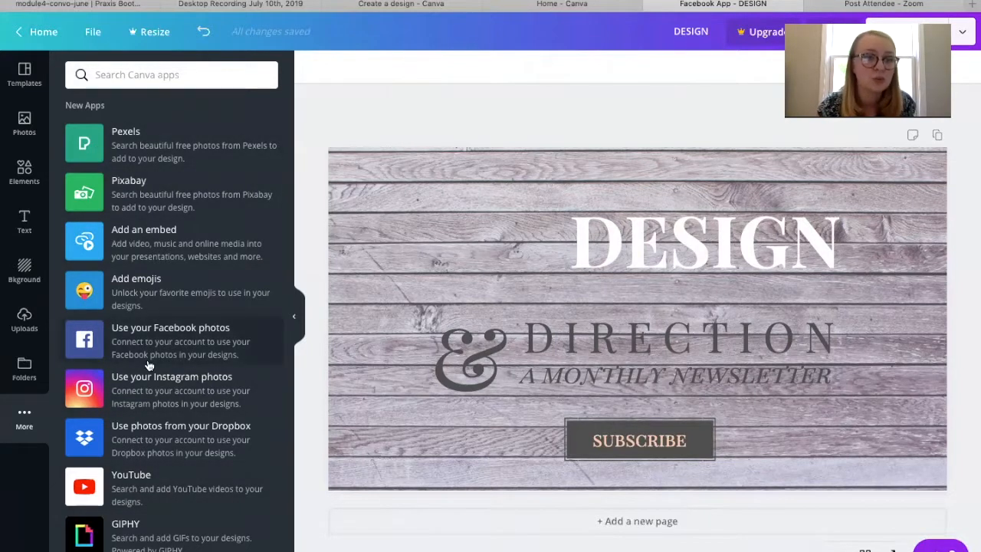
mouse_move(125, 396)
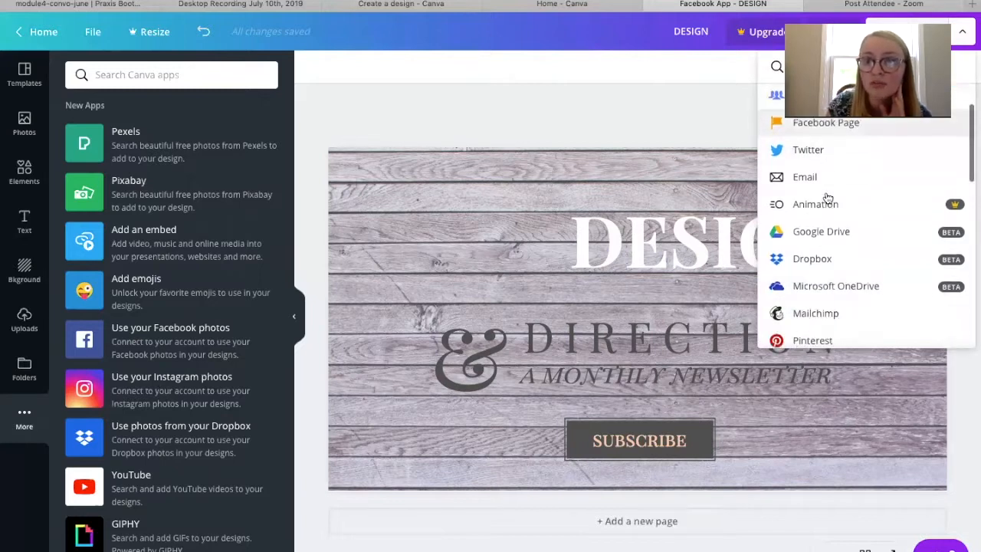
Scroll through the sharing and download destinations, then show the photo and design folders.
scroll("down", 3)
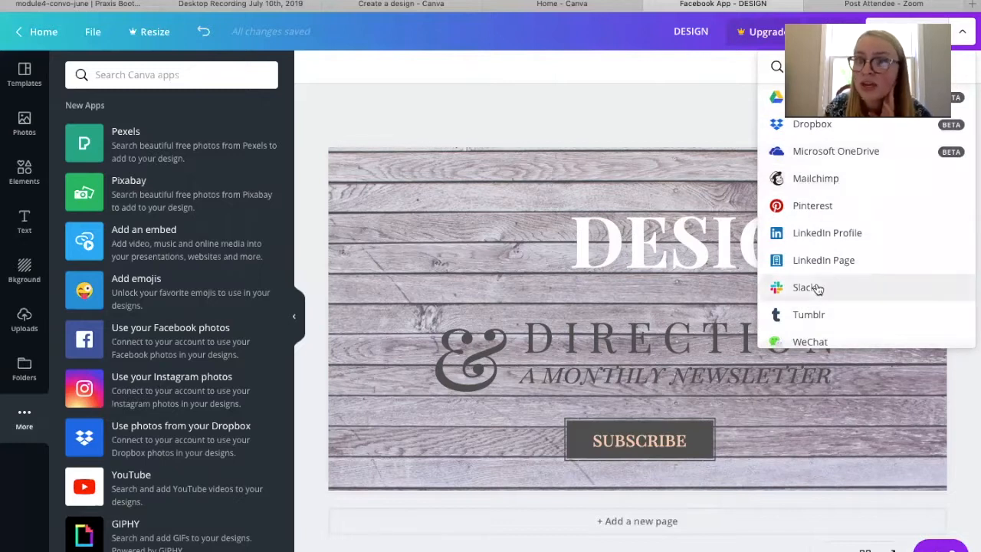
scroll("down", 3)
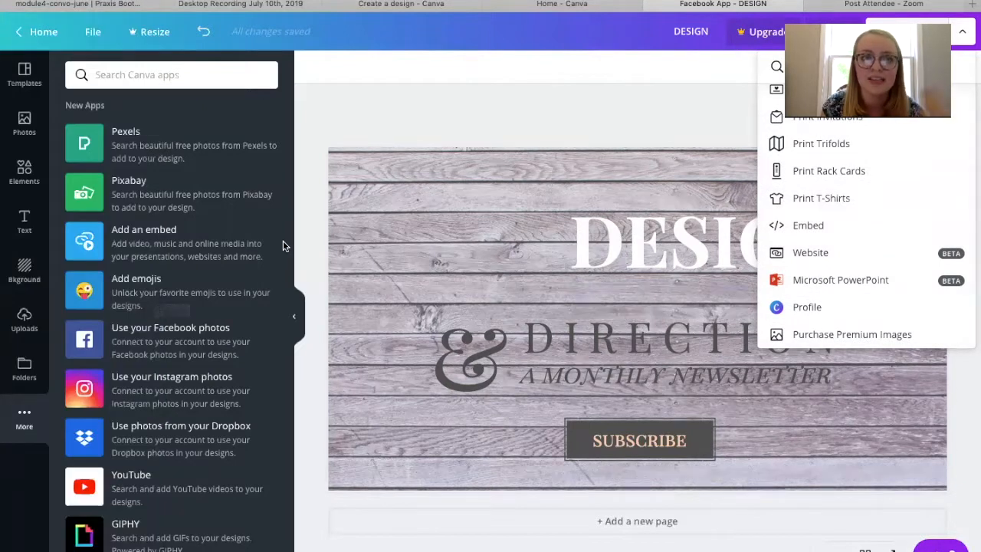
mouse_move(267, 267)
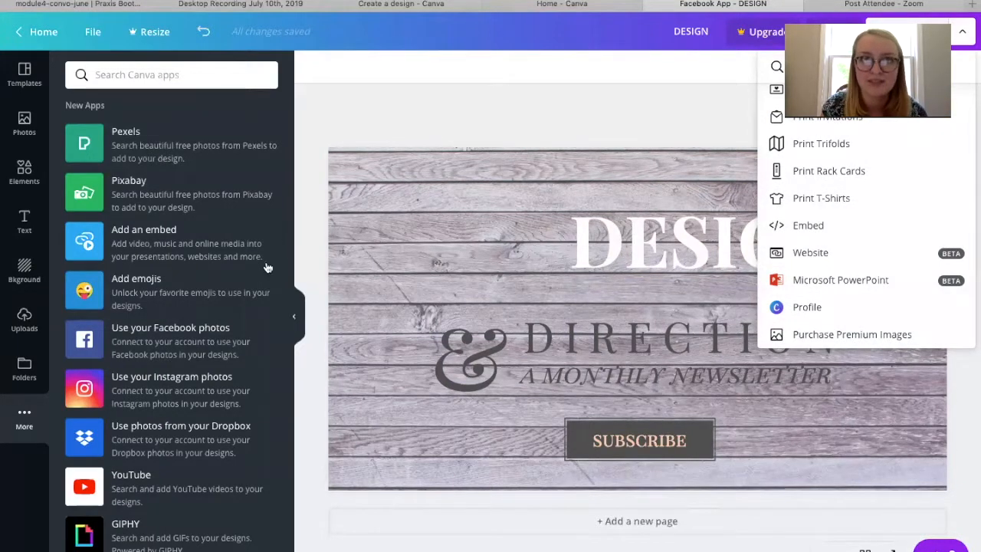
mouse_move(12, 361)
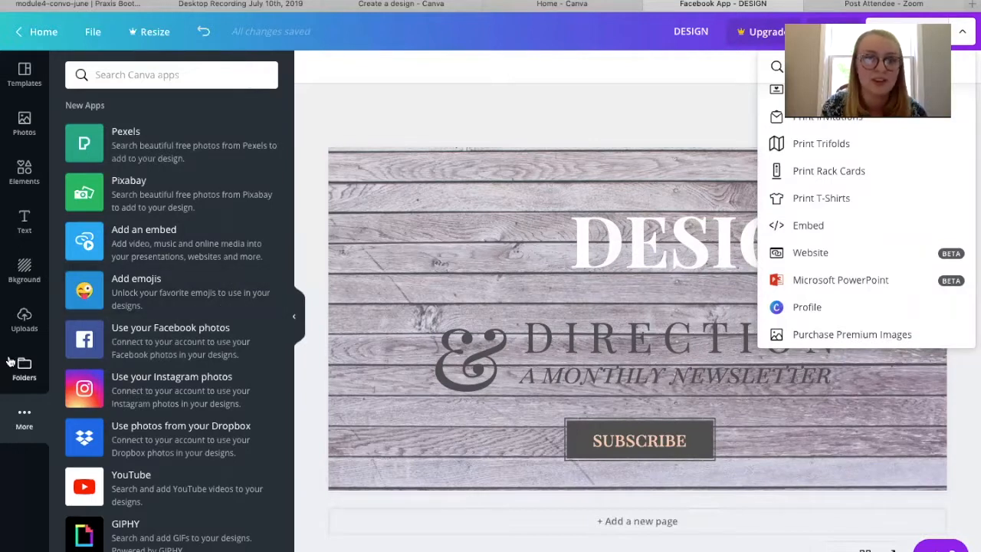
mouse_move(90, 316)
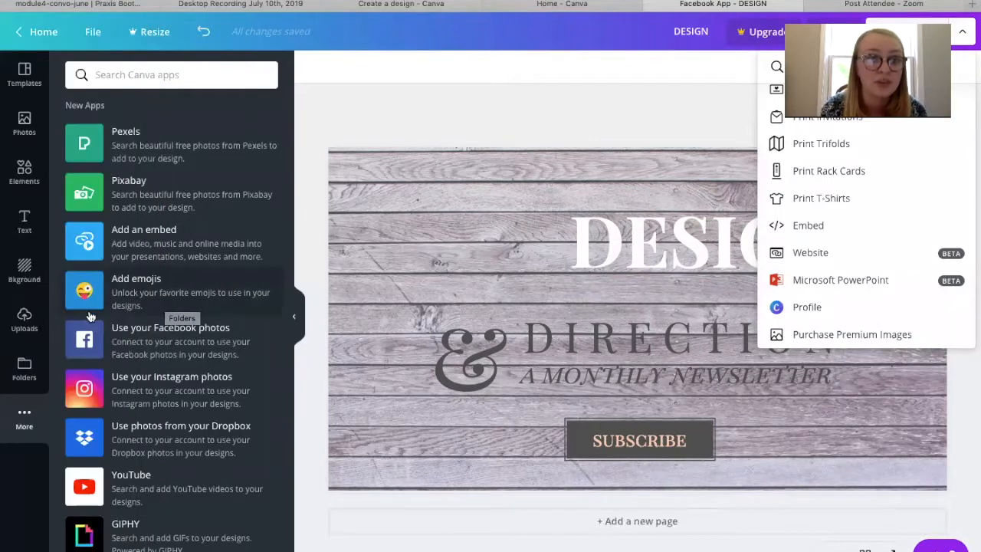
mouse_move(414, 320)
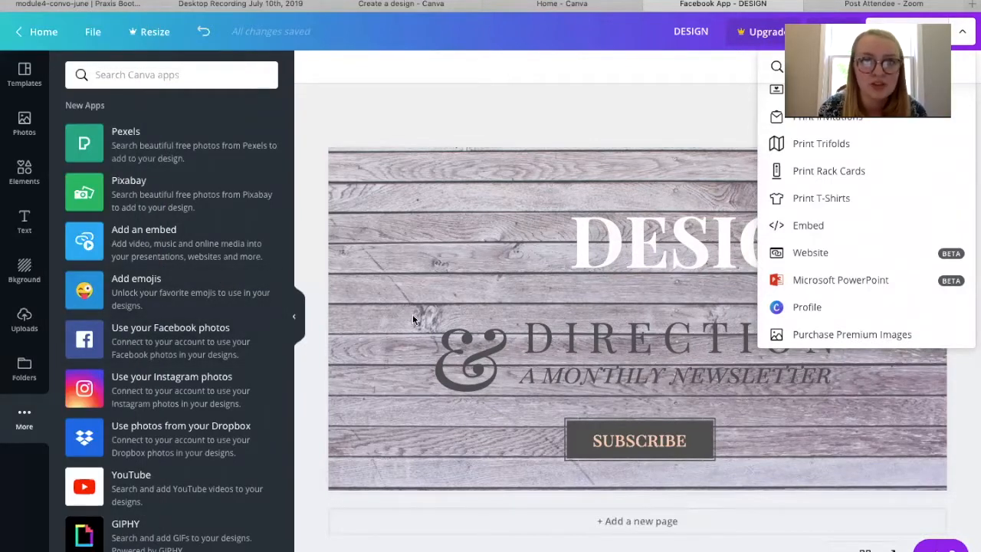
left_click(25, 367)
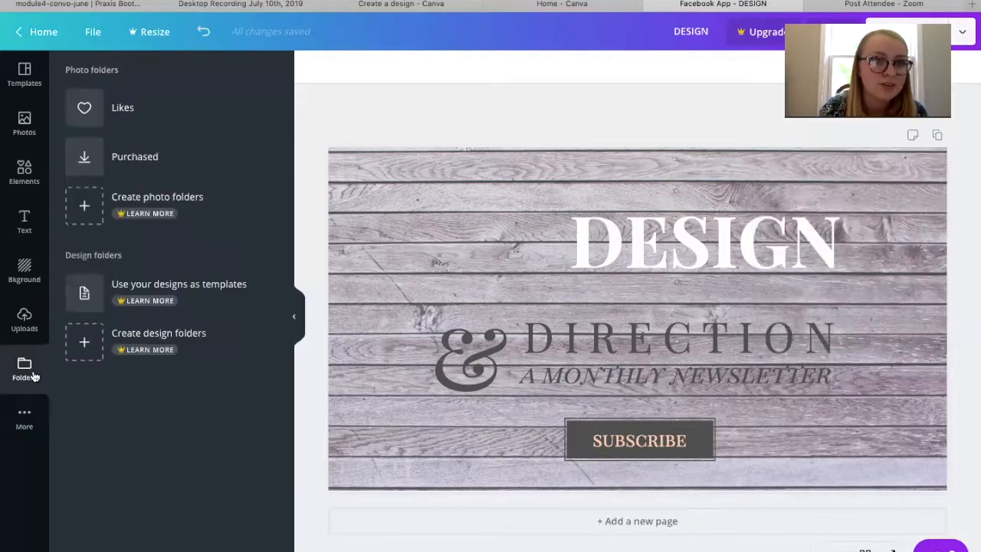
mouse_move(262, 275)
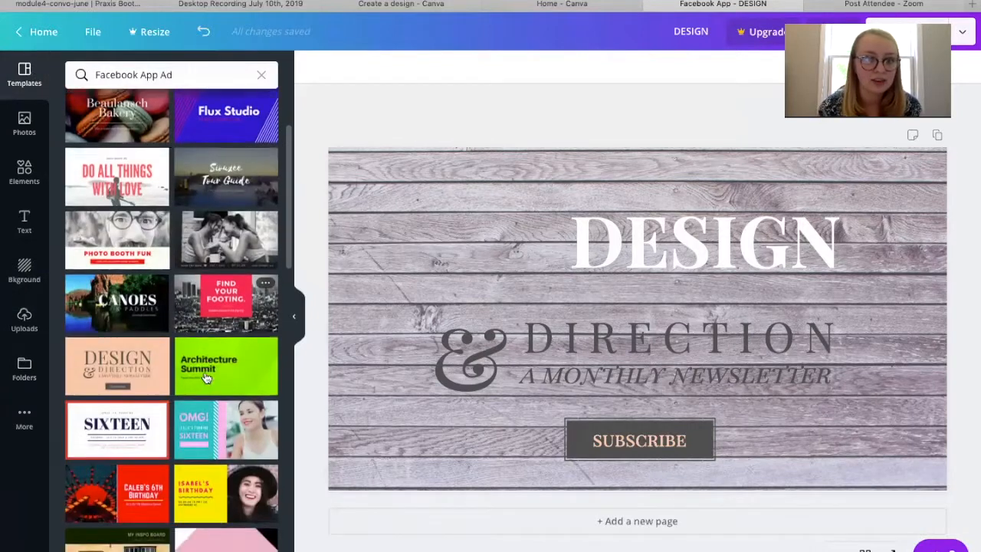
Browse the template list, then search the templates for 'flowers'.
scroll("down", 3)
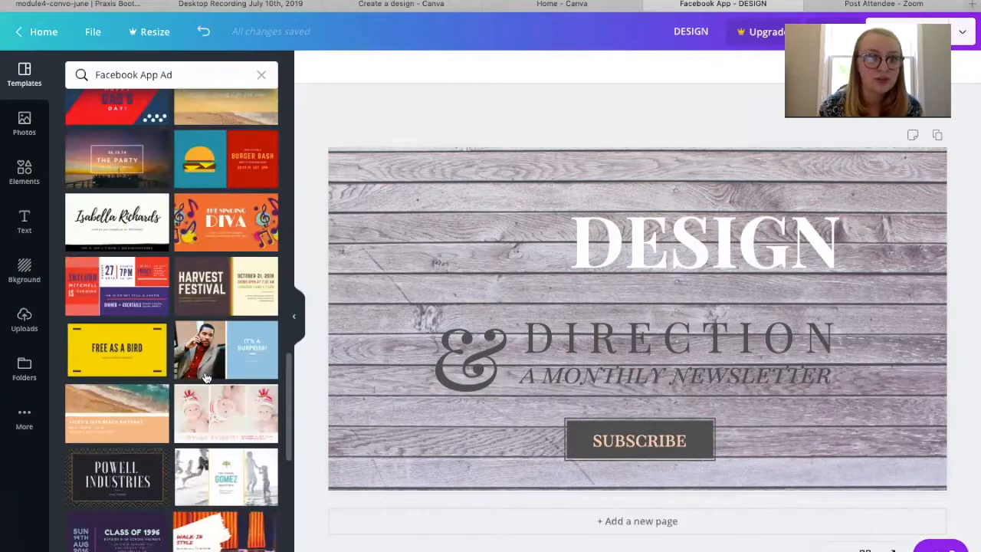
scroll("down", 3)
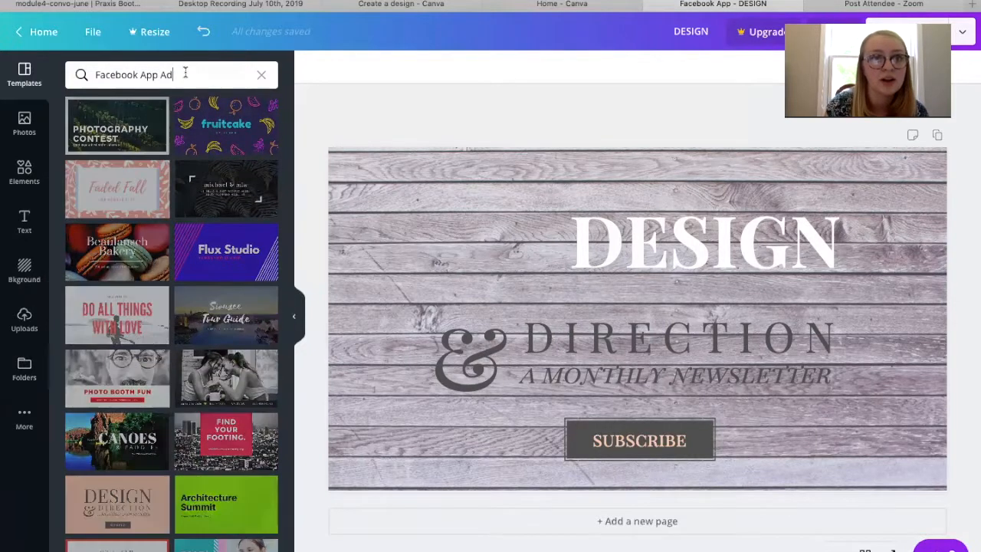
triple_click(135, 73)
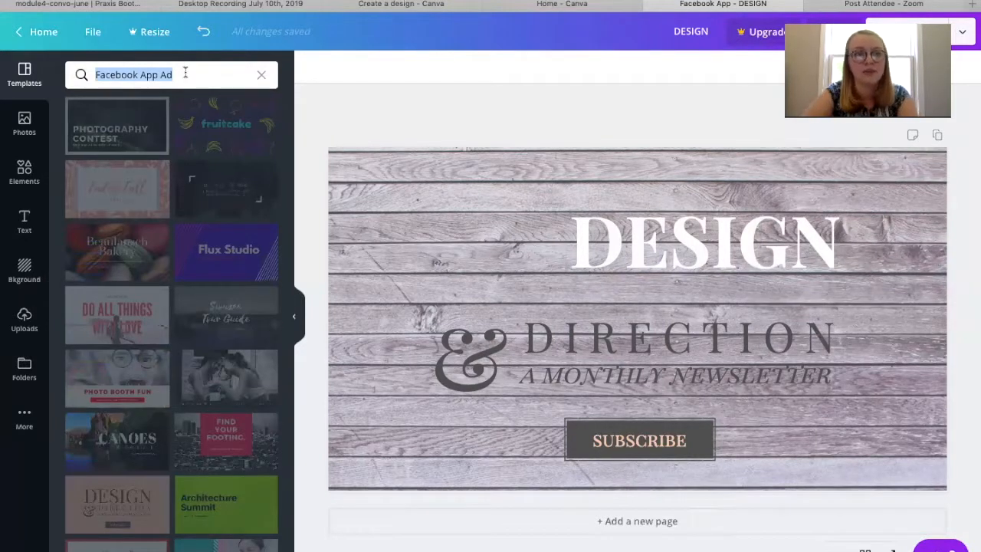
type("flowers")
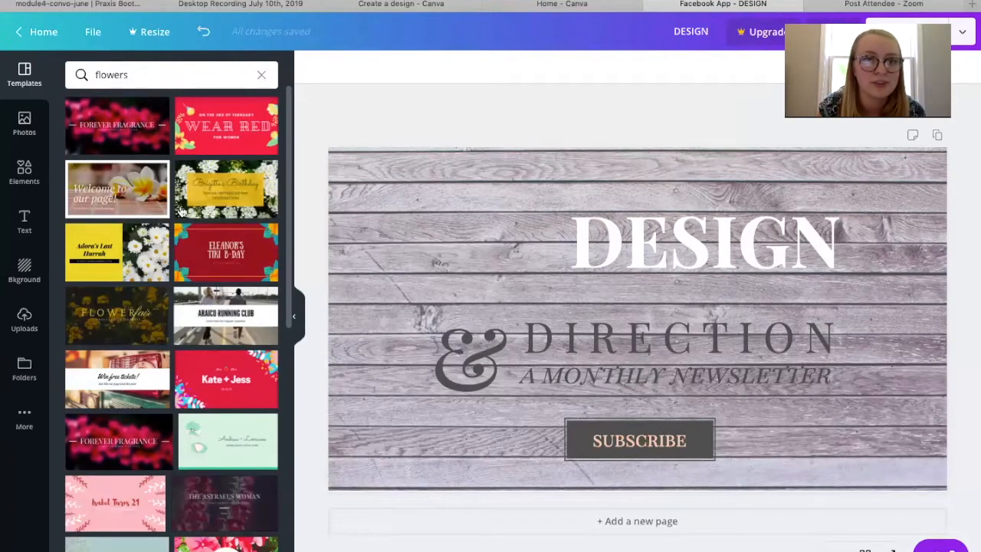
mouse_move(218, 178)
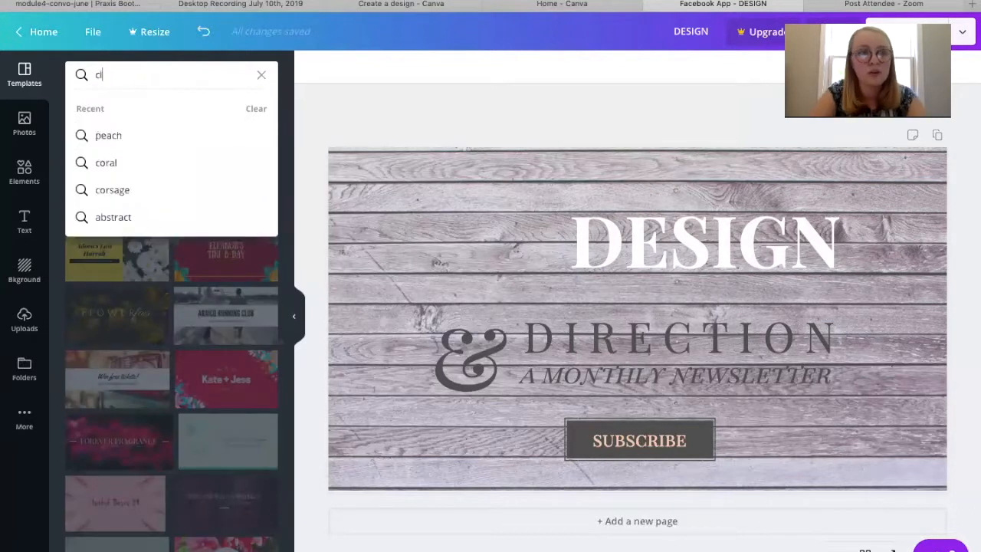
Search templates for 'clothes', apply the Suit & Tie template, and select its suit photo.
type("clothes")
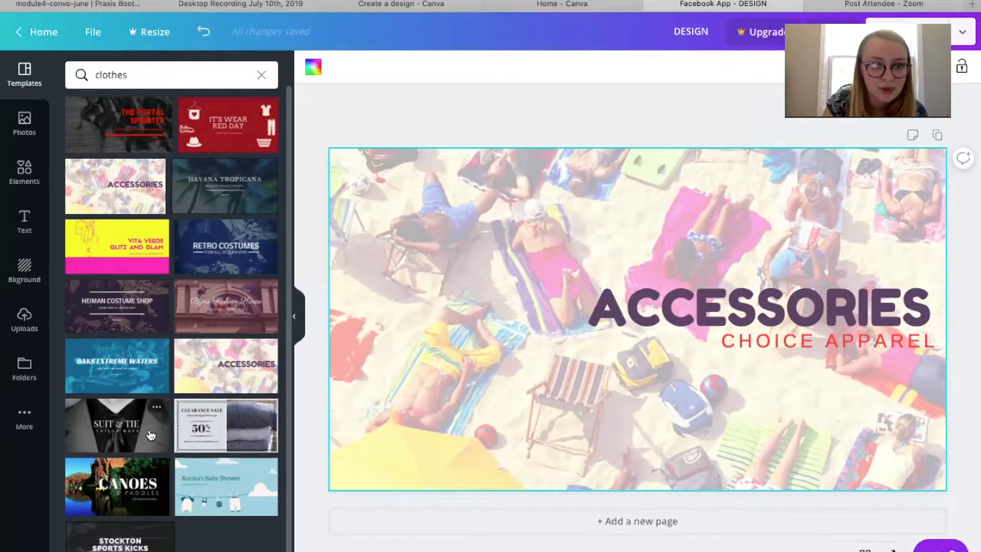
left_click(116, 426)
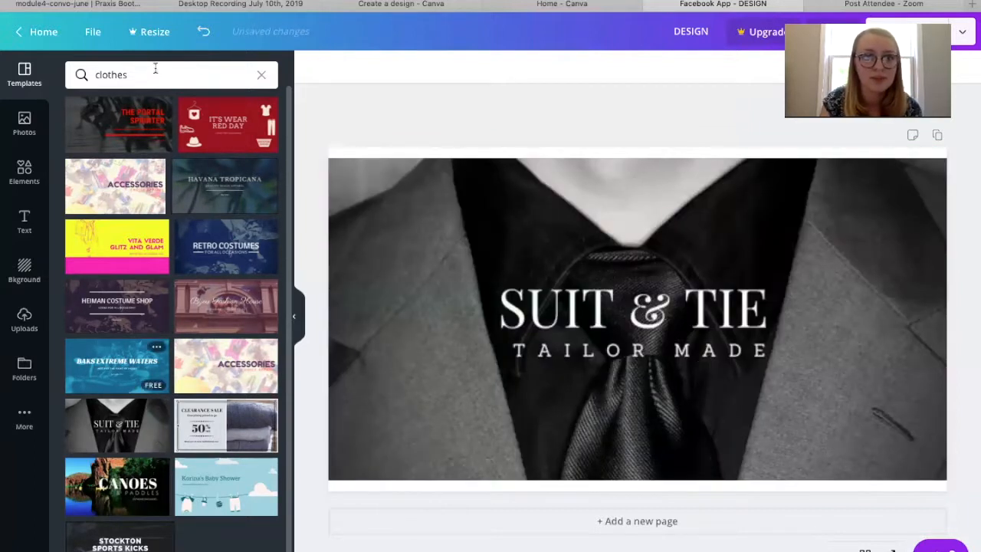
left_click(636, 318)
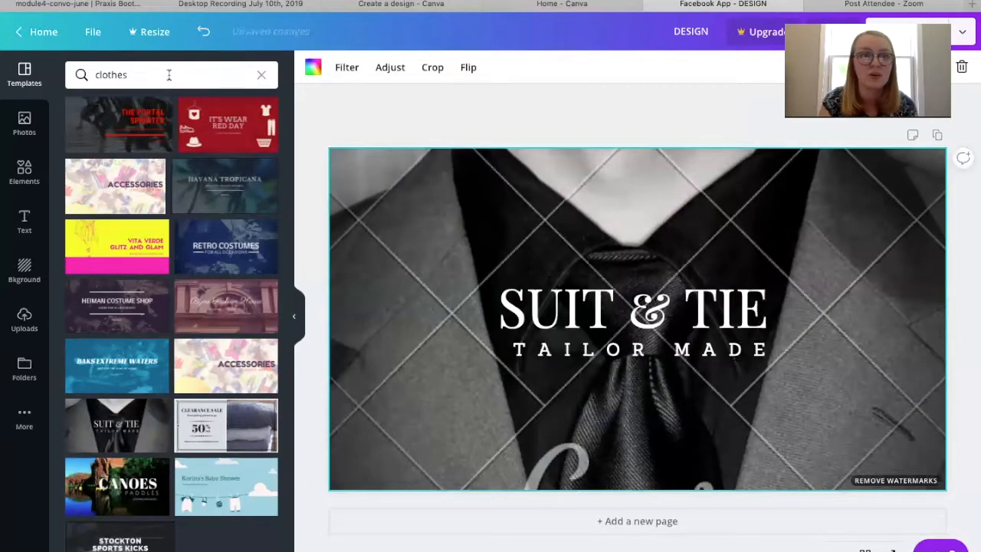
mouse_move(251, 253)
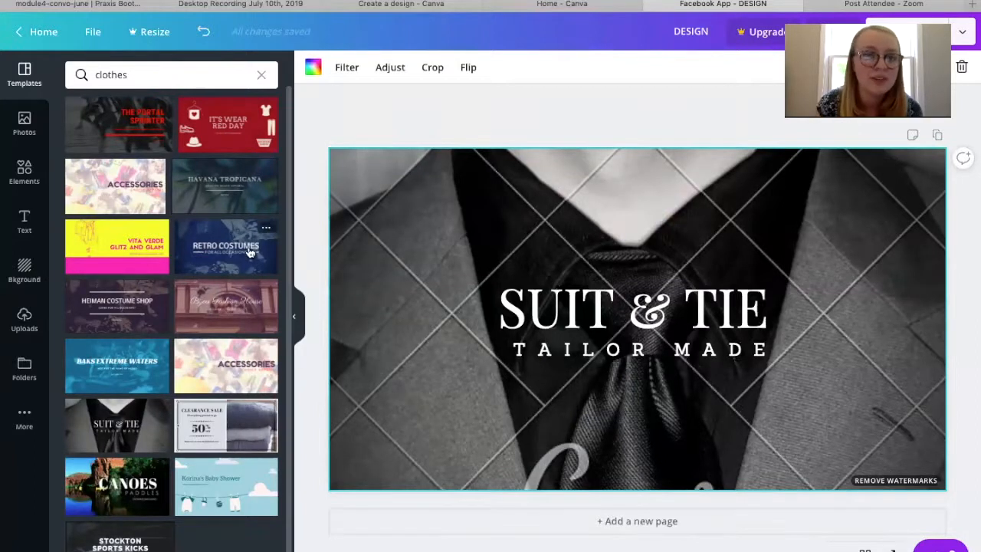